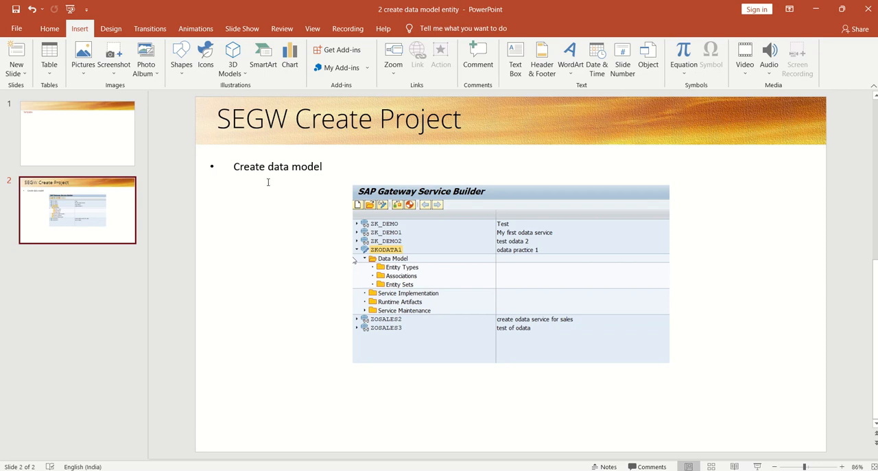
{"action": "mouse_move", "coordinate": [387, 266]}
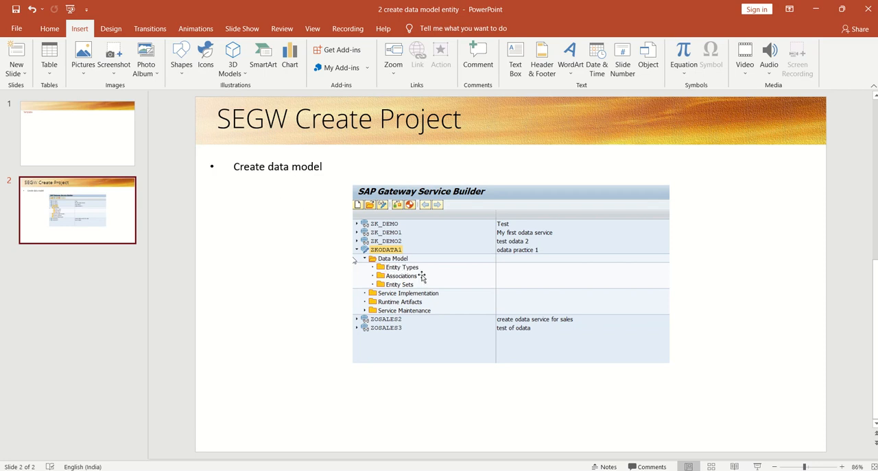
{"action": "mouse_move", "coordinate": [396, 274]}
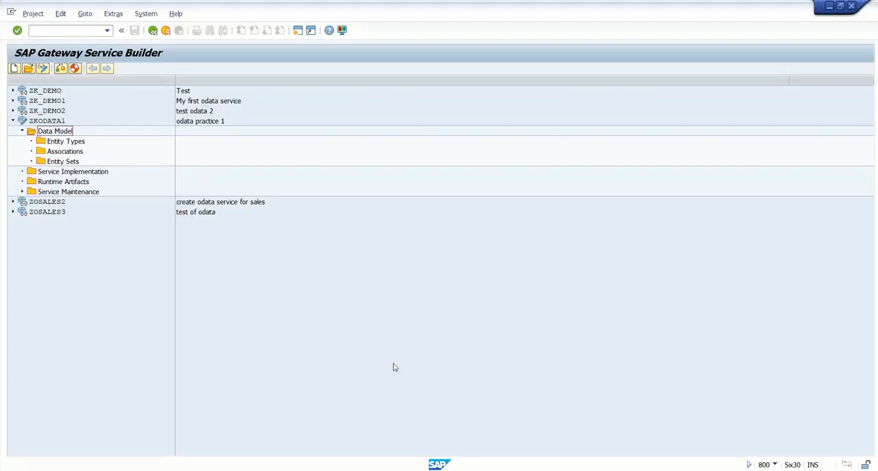
Select the Data Model node of ZODATA1 and bring up its context menu with Import and Create options
{"action": "left_click", "coordinate": [55, 131]}
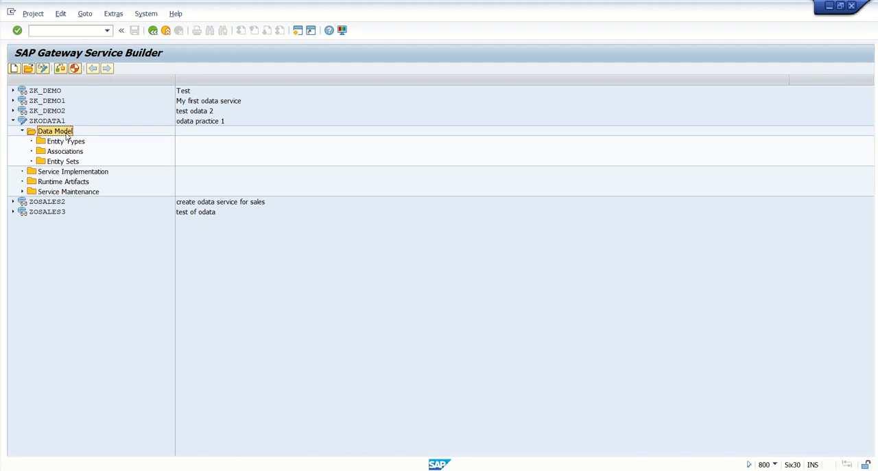
{"action": "mouse_move", "coordinate": [67, 143]}
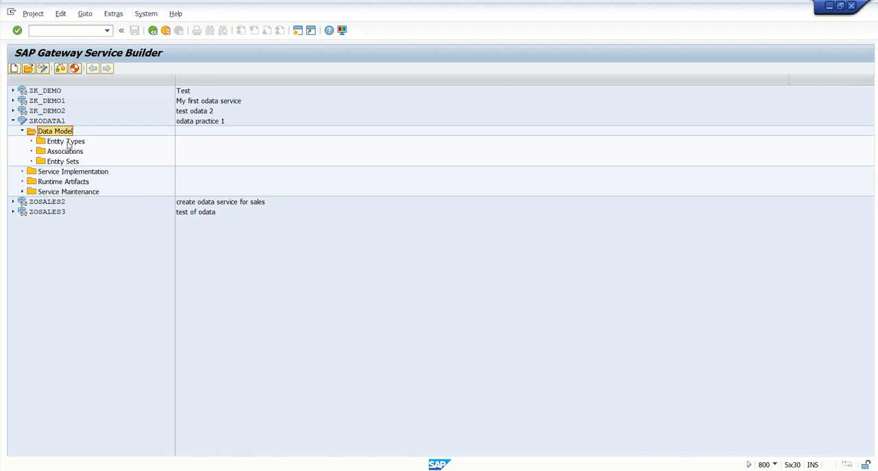
{"action": "left_click", "coordinate": [66, 140]}
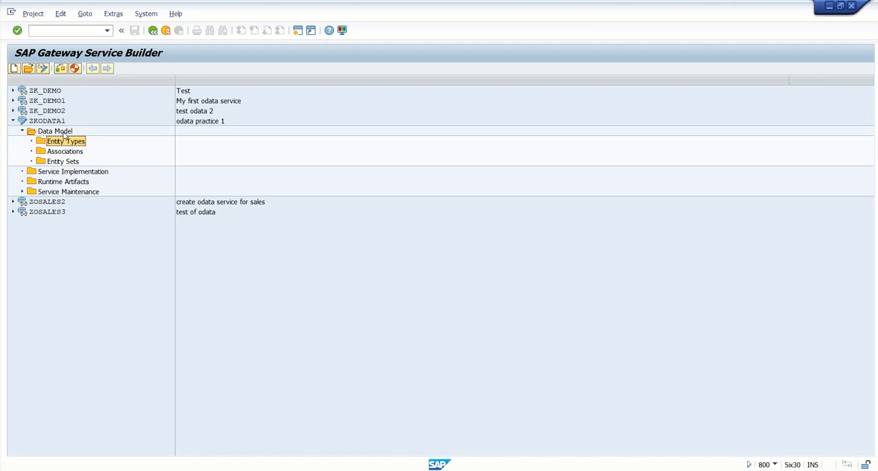
{"action": "right_click", "coordinate": [55, 131]}
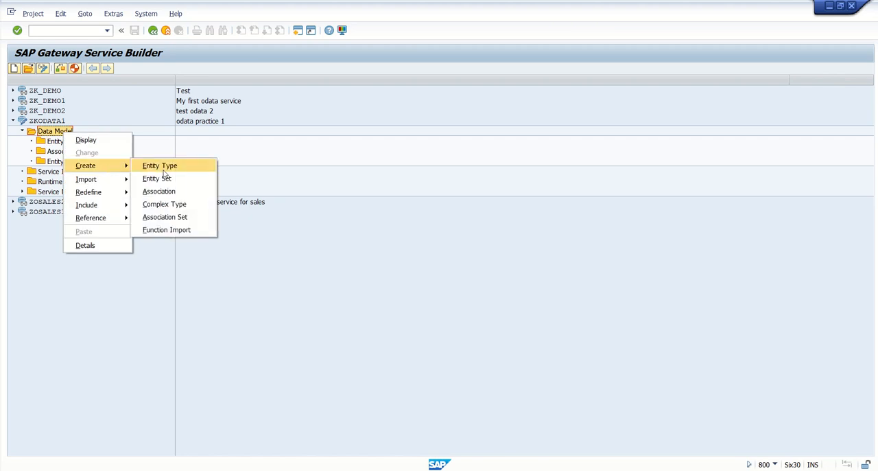
{"action": "mouse_move", "coordinate": [198, 172]}
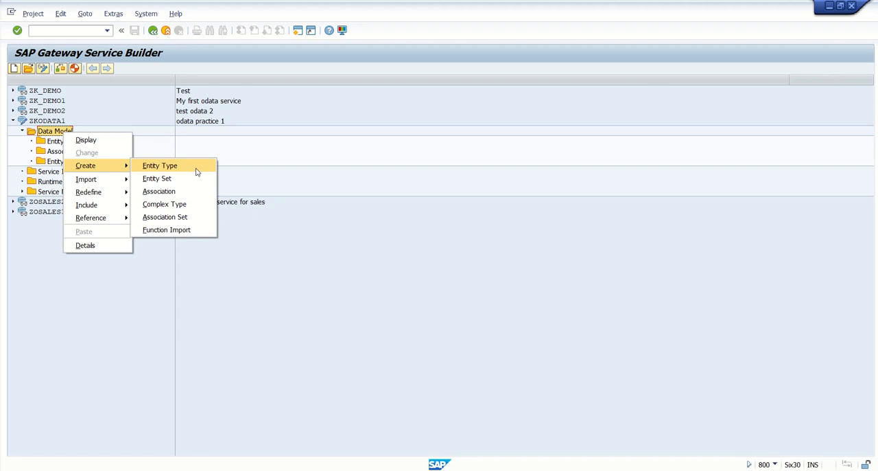
{"action": "mouse_move", "coordinate": [85, 164]}
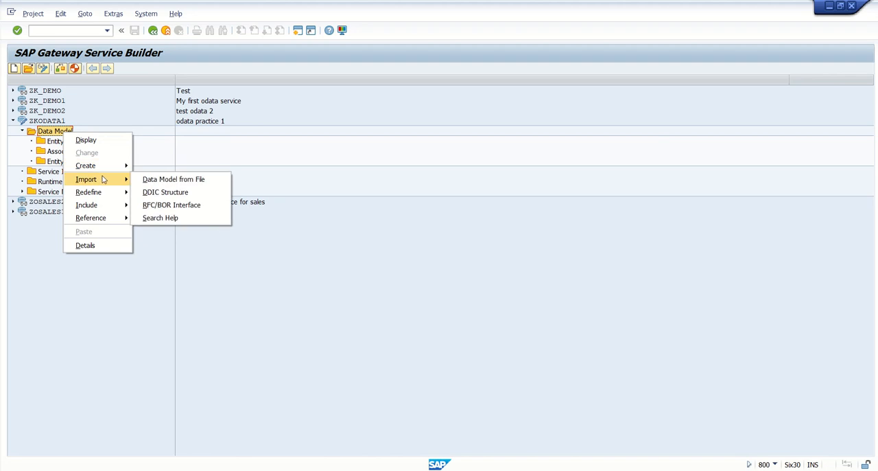
{"action": "mouse_move", "coordinate": [164, 192]}
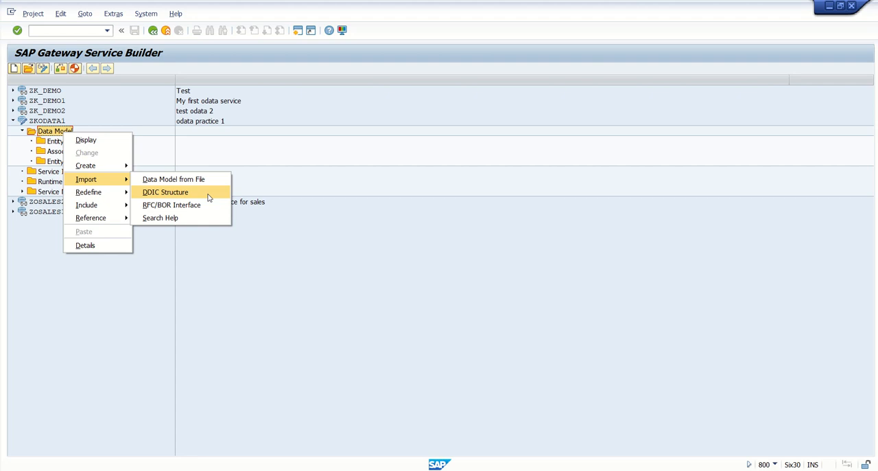
{"action": "mouse_move", "coordinate": [206, 197]}
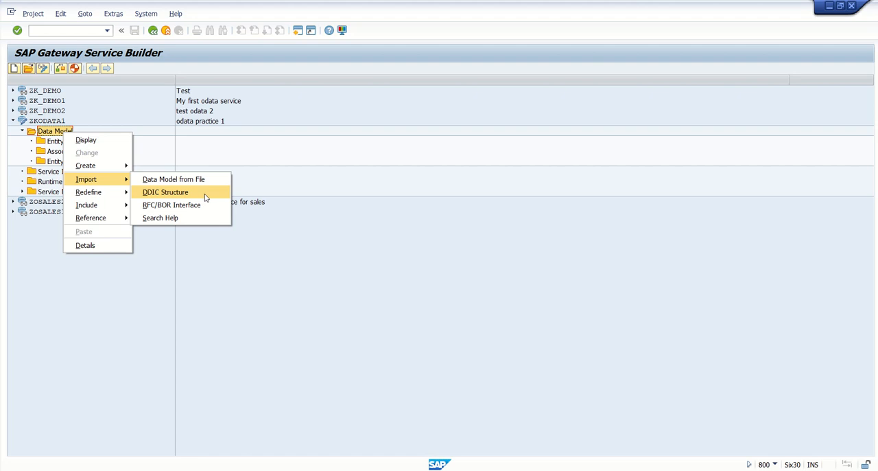
{"action": "mouse_move", "coordinate": [171, 205]}
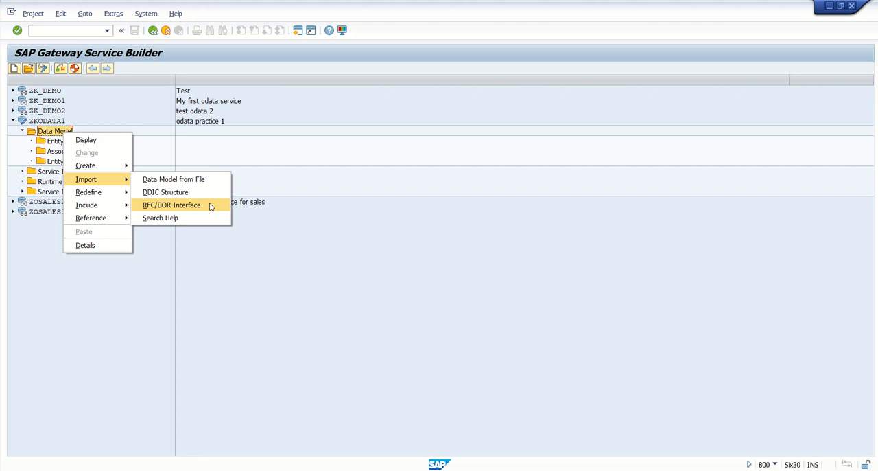
{"action": "mouse_move", "coordinate": [146, 170]}
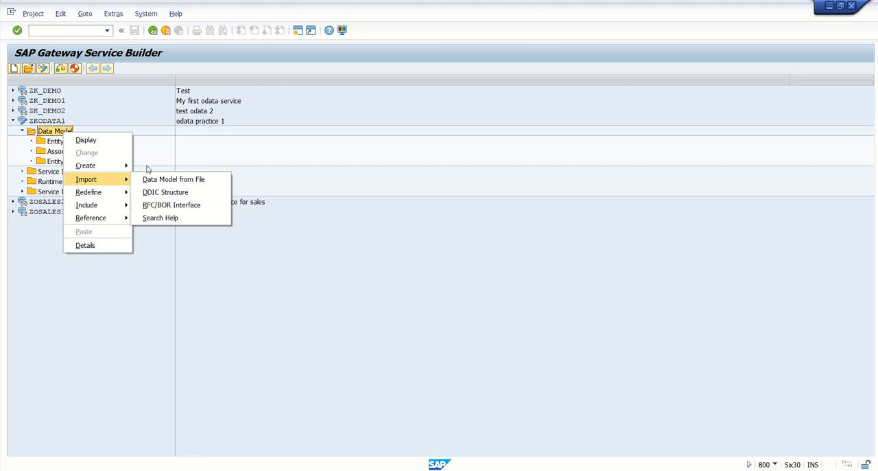
{"action": "mouse_move", "coordinate": [115, 181]}
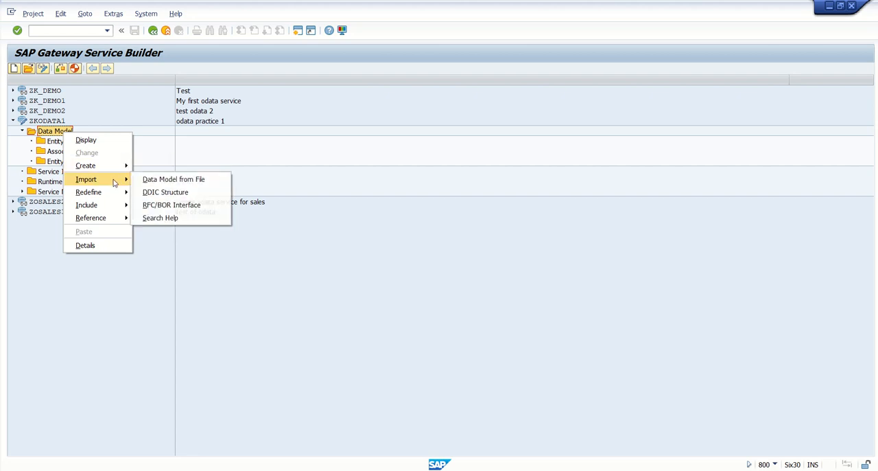
{"action": "mouse_move", "coordinate": [164, 192]}
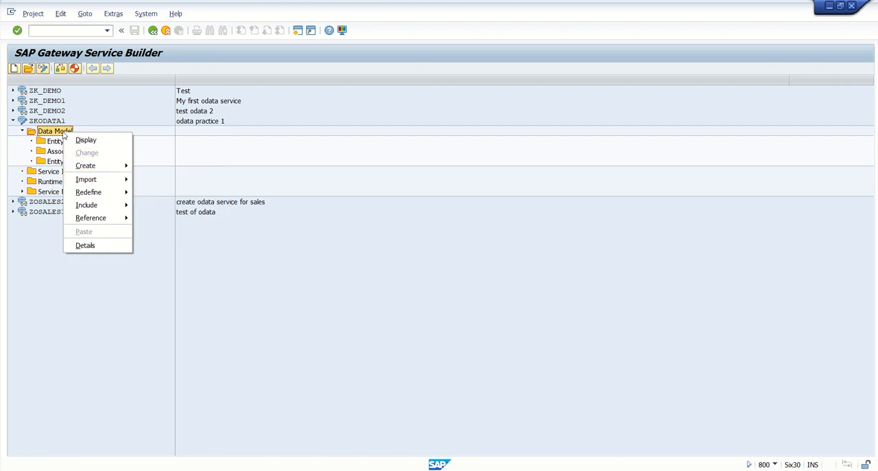
{"action": "mouse_move", "coordinate": [79, 165]}
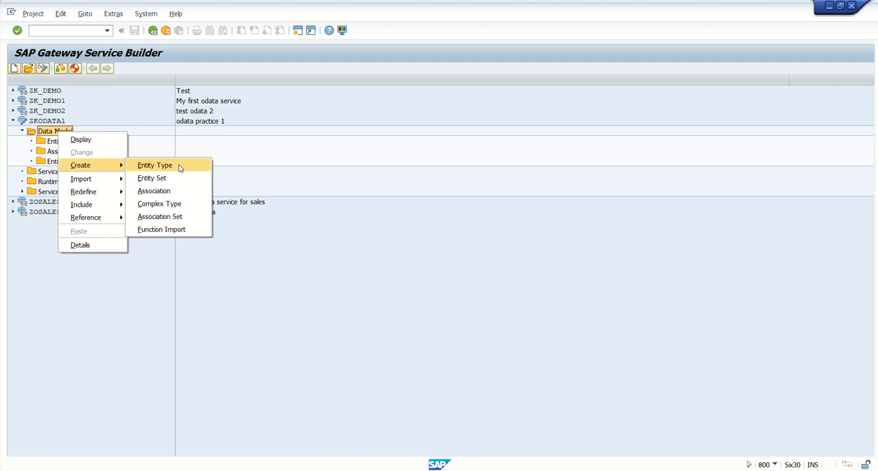
Create entity type SOHEADERM with its related entity set SOHEADERMSet
{"action": "left_click", "coordinate": [154, 165]}
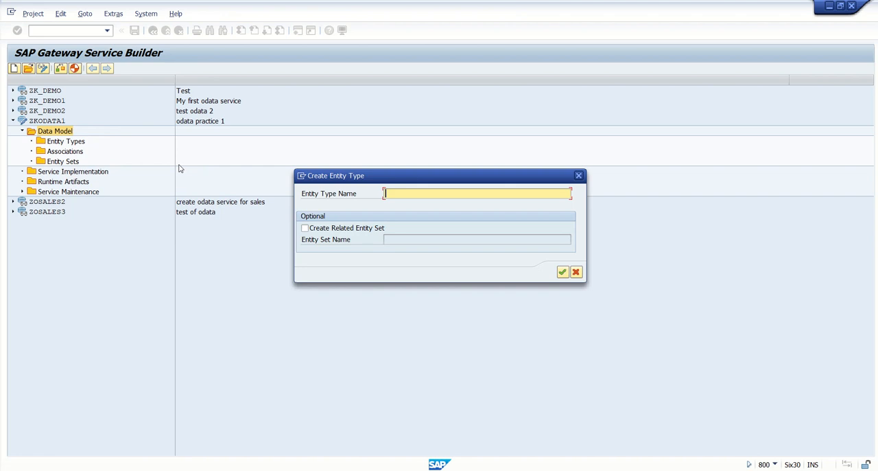
{"action": "type", "text": "S"}
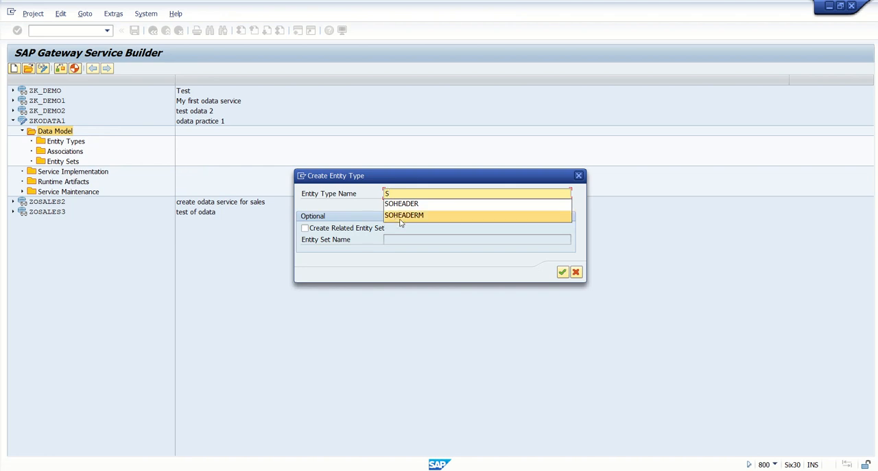
{"action": "left_click", "coordinate": [403, 214]}
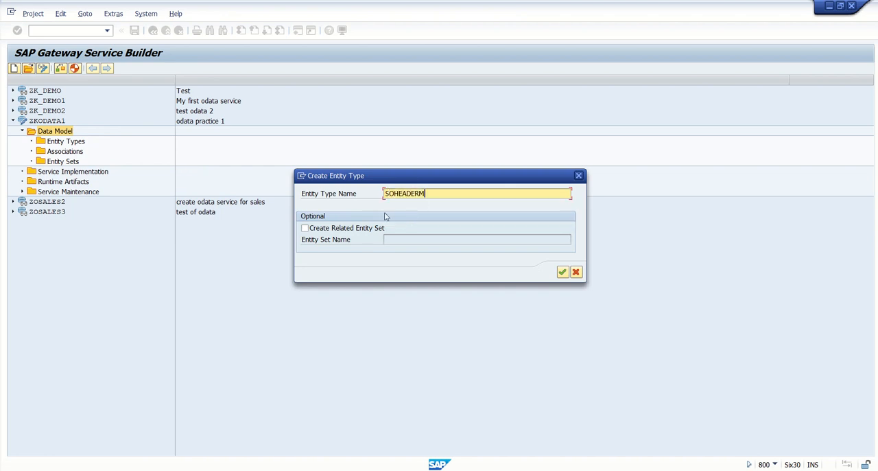
{"action": "mouse_move", "coordinate": [352, 199]}
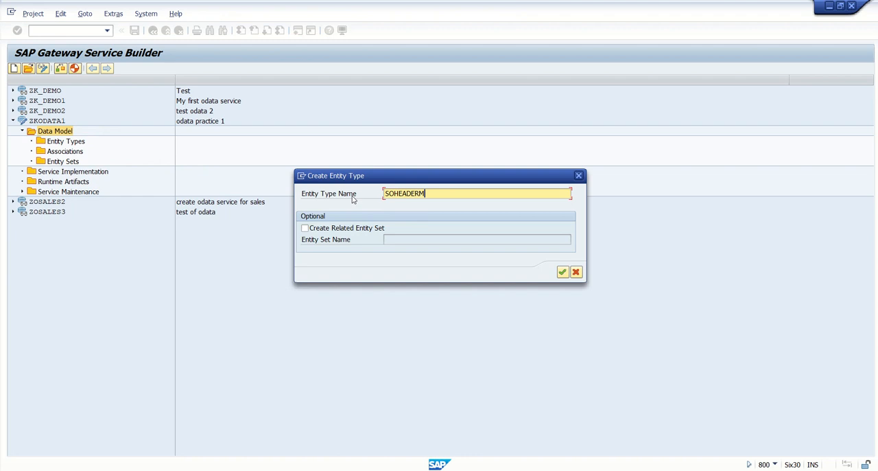
{"action": "mouse_move", "coordinate": [369, 189]}
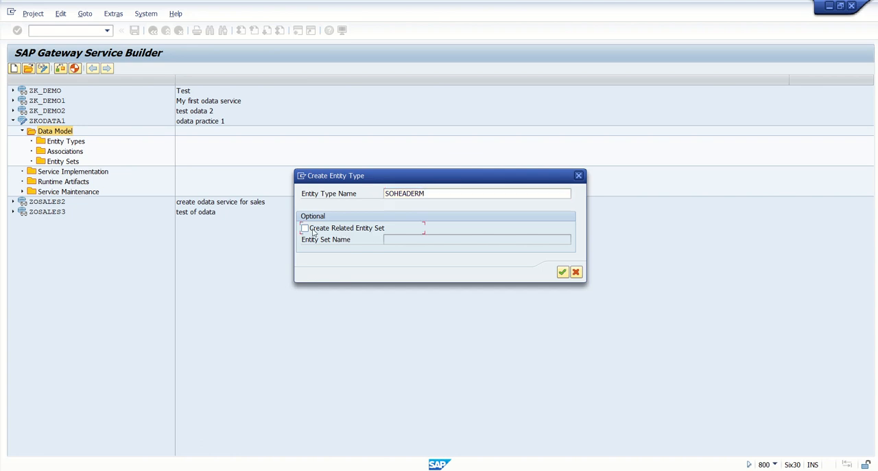
{"action": "left_click", "coordinate": [304, 228]}
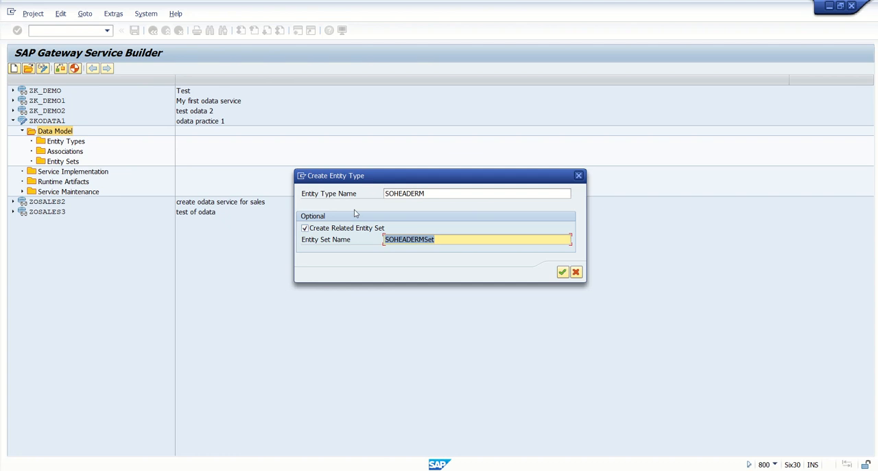
{"action": "mouse_move", "coordinate": [352, 206]}
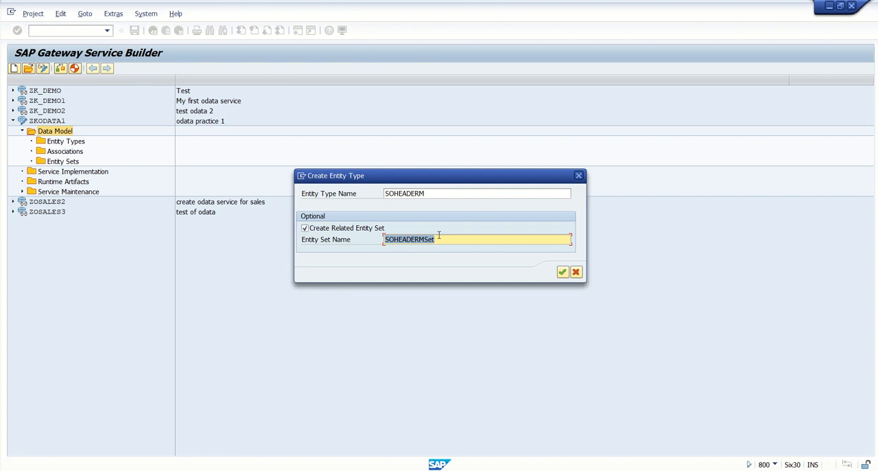
{"action": "mouse_move", "coordinate": [563, 271]}
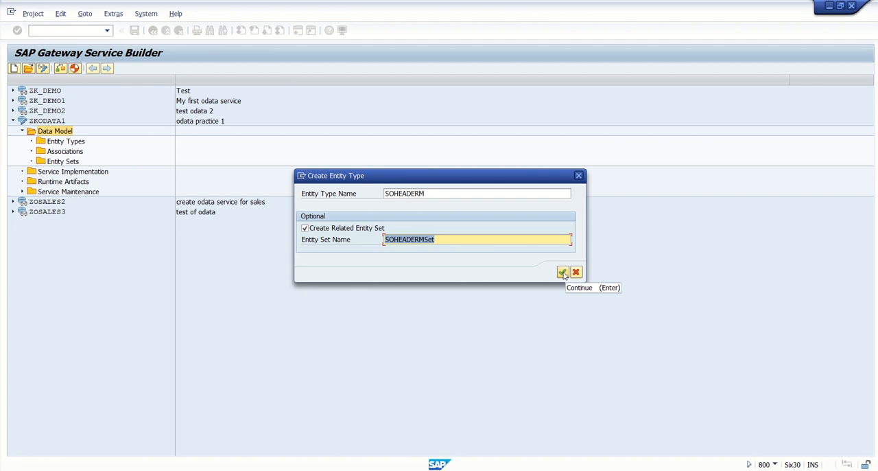
{"action": "left_click", "coordinate": [563, 271]}
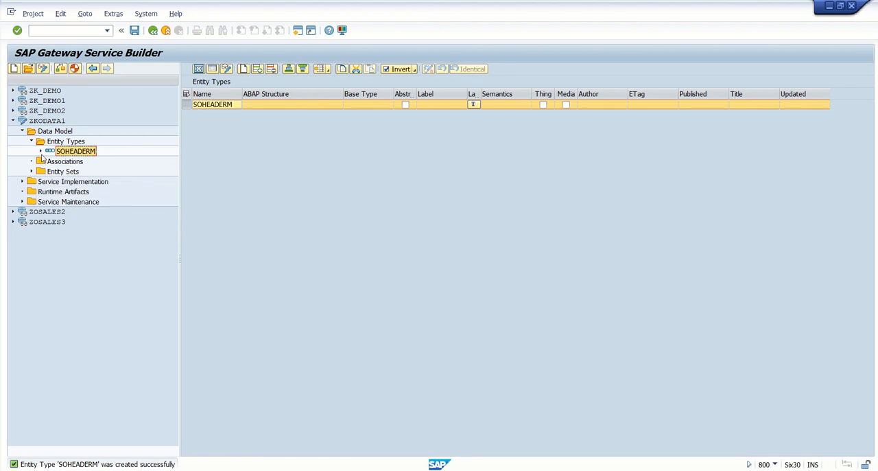
Save the project and show the empty Properties list of SOHEADERM
{"action": "left_click", "coordinate": [44, 151]}
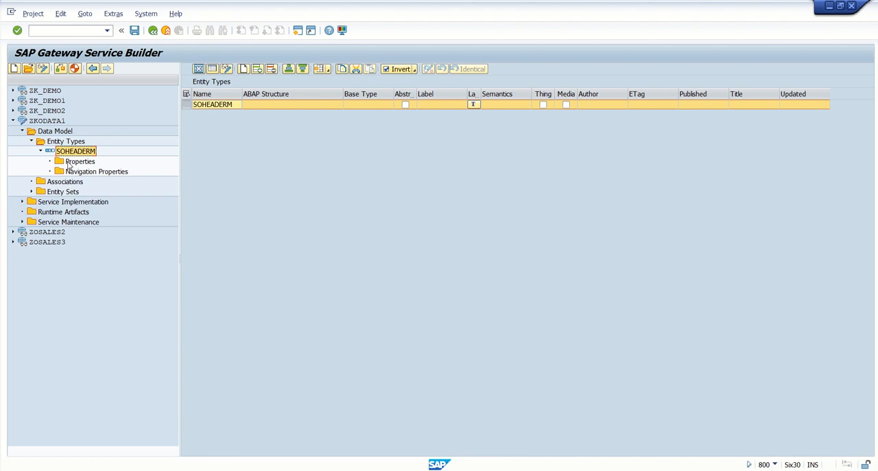
{"action": "mouse_move", "coordinate": [143, 73]}
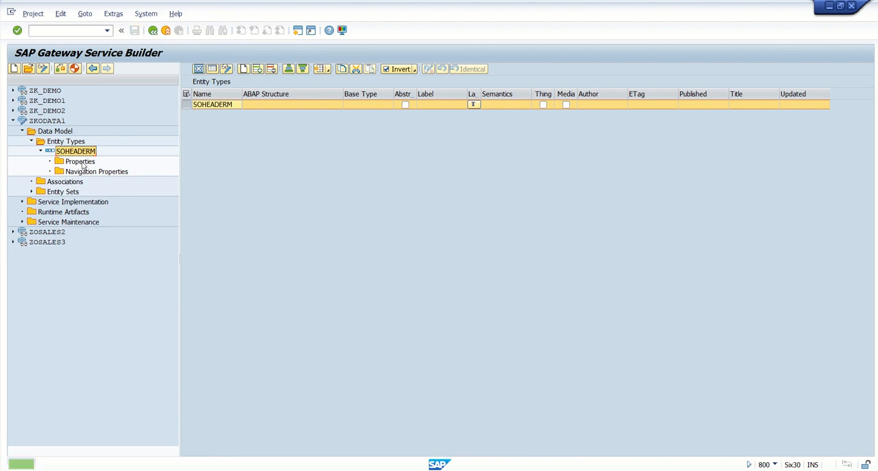
{"action": "left_click", "coordinate": [134, 31]}
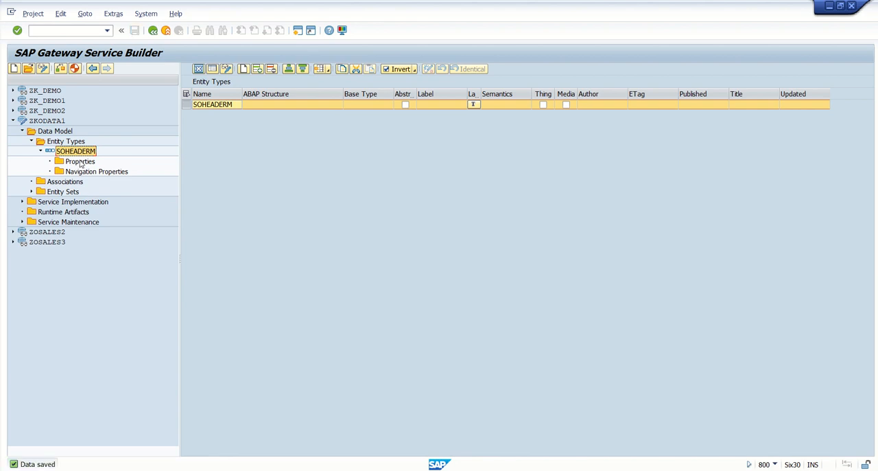
{"action": "left_click", "coordinate": [79, 160]}
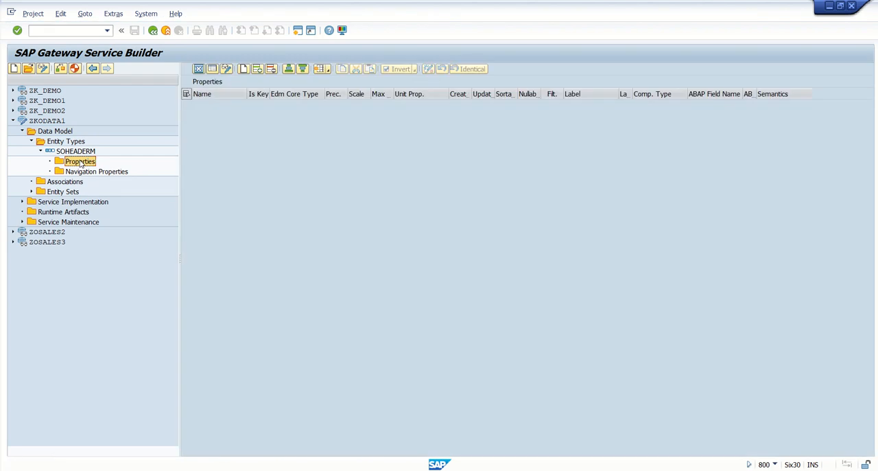
{"action": "mouse_move", "coordinate": [244, 104]}
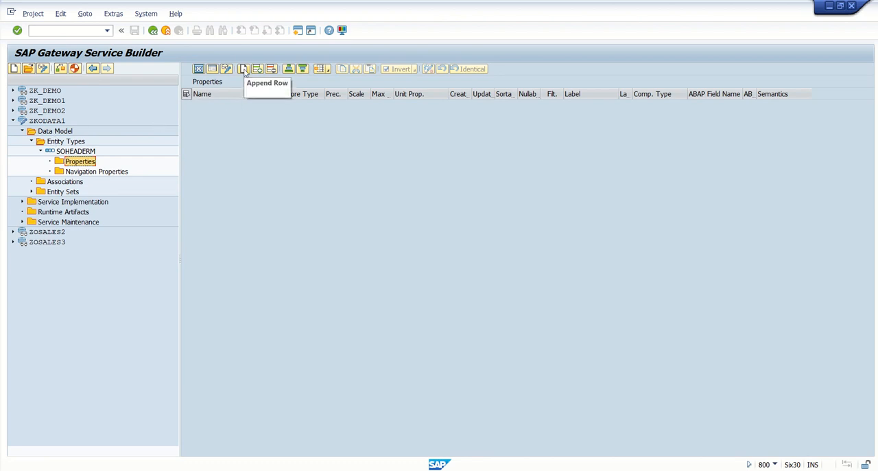
Add key property VBELN of type Edm.String to SOHEADERM
{"action": "left_click", "coordinate": [245, 69]}
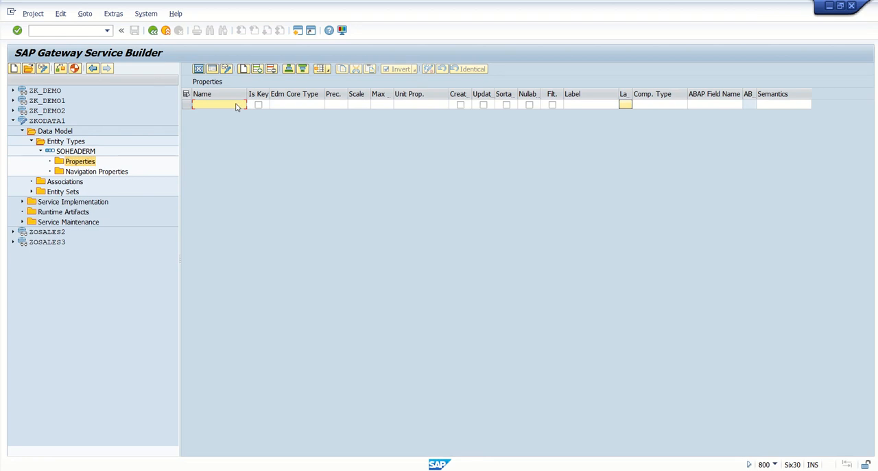
{"action": "type", "text": "VBELN"}
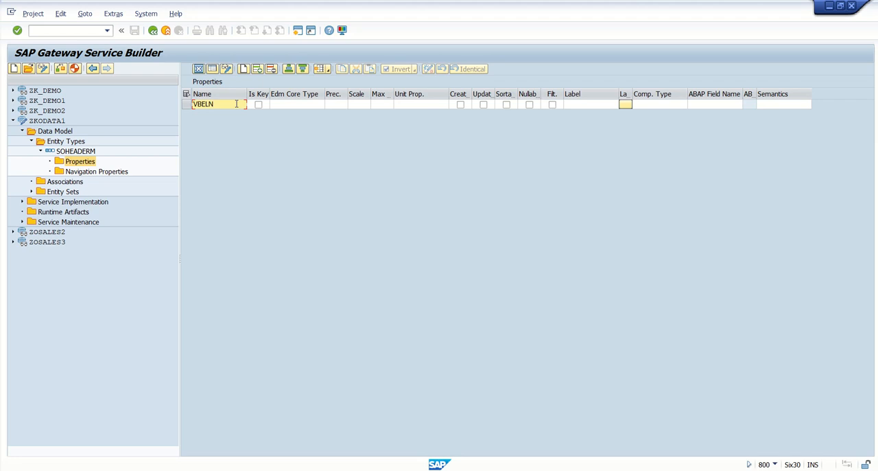
{"action": "left_click", "coordinate": [258, 105]}
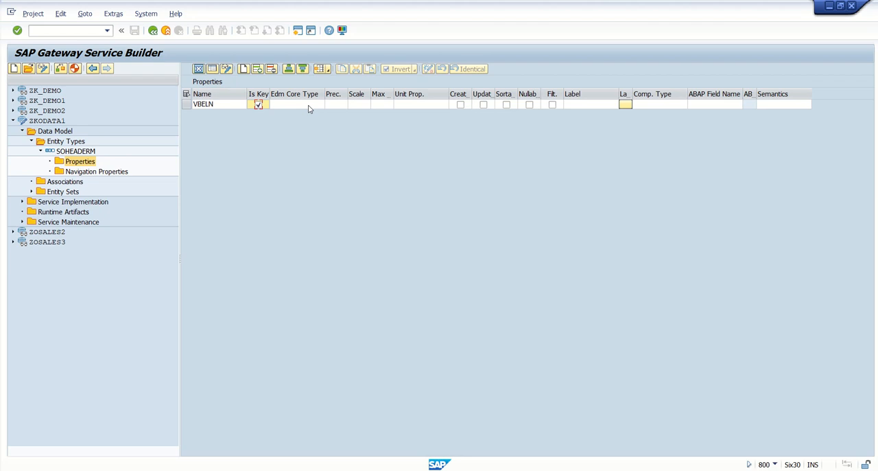
{"action": "left_click", "coordinate": [295, 104]}
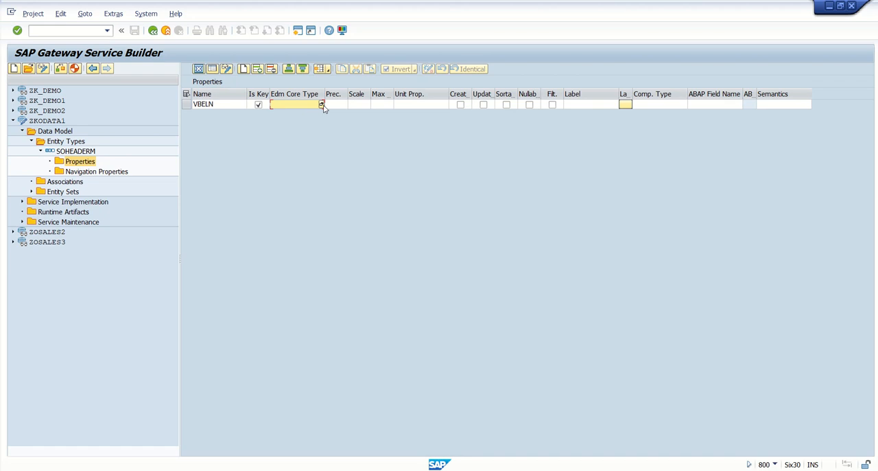
{"action": "left_click", "coordinate": [322, 104]}
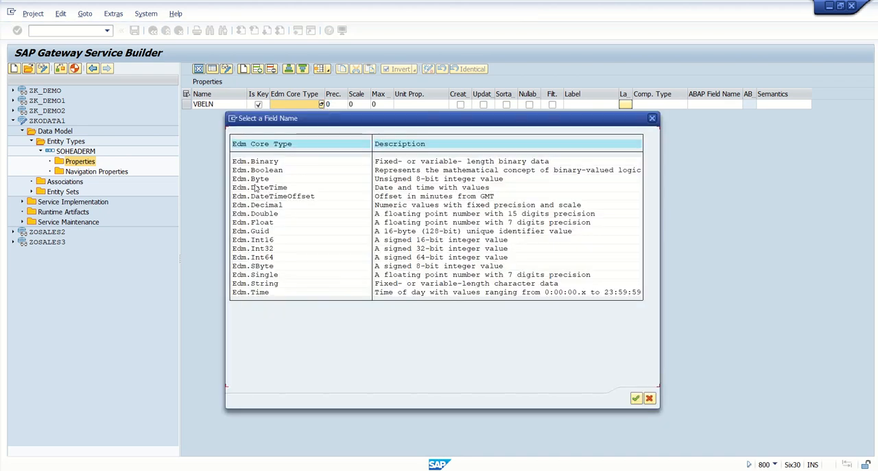
{"action": "mouse_move", "coordinate": [258, 194]}
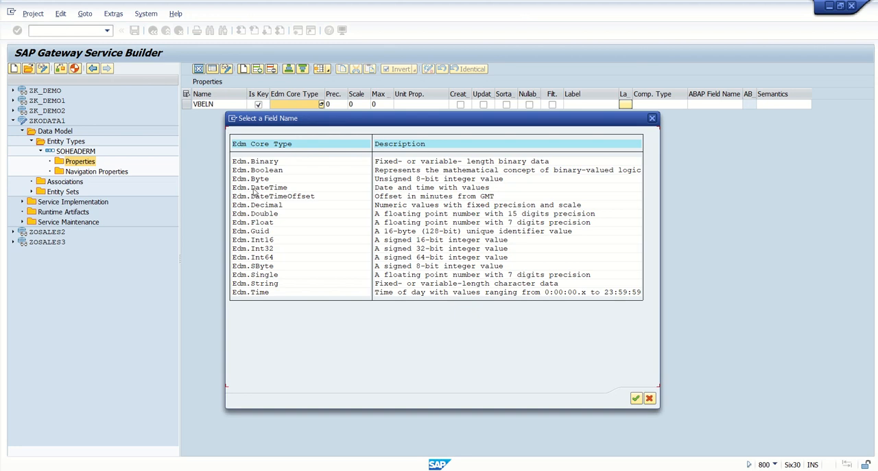
{"action": "mouse_move", "coordinate": [250, 221]}
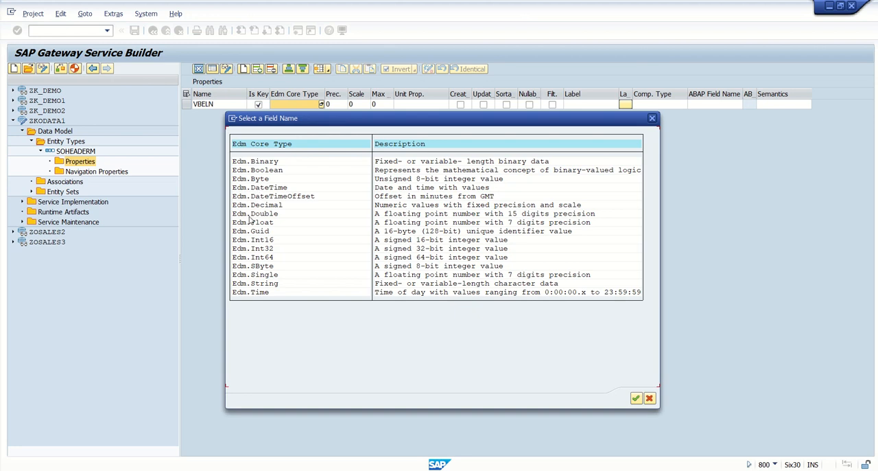
{"action": "mouse_move", "coordinate": [252, 288]}
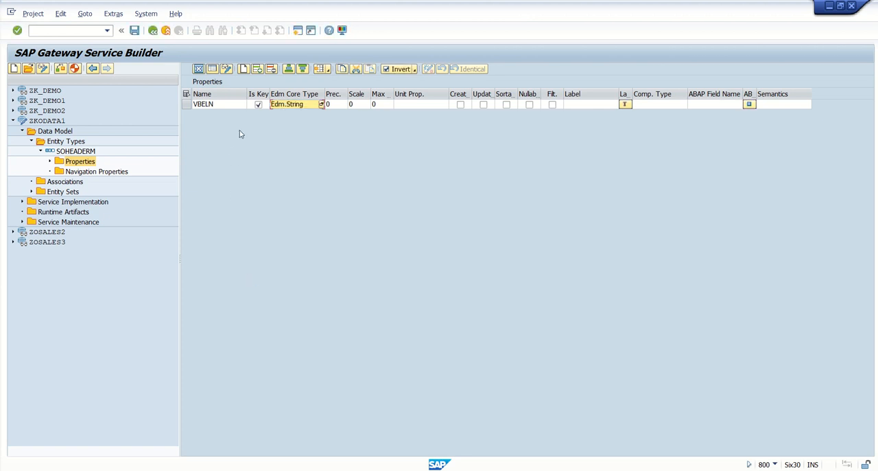
{"action": "mouse_move", "coordinate": [244, 69]}
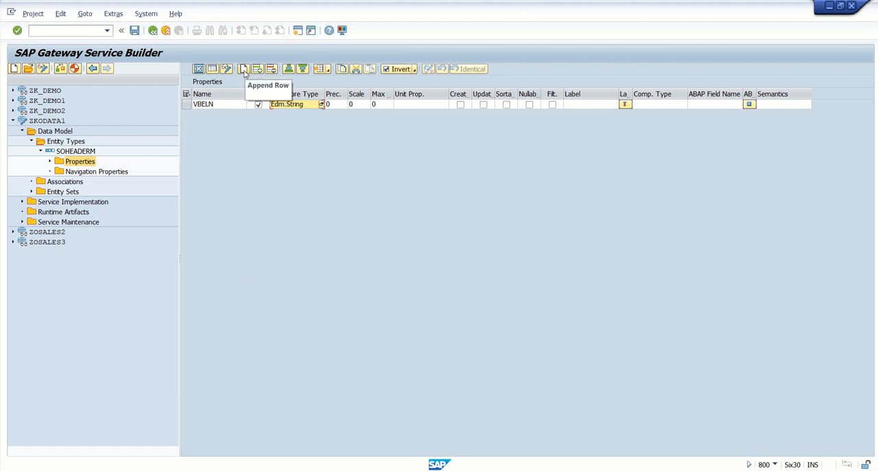
Add property ERDAT of type Edm.DateTime and save the project
{"action": "left_click", "coordinate": [245, 69]}
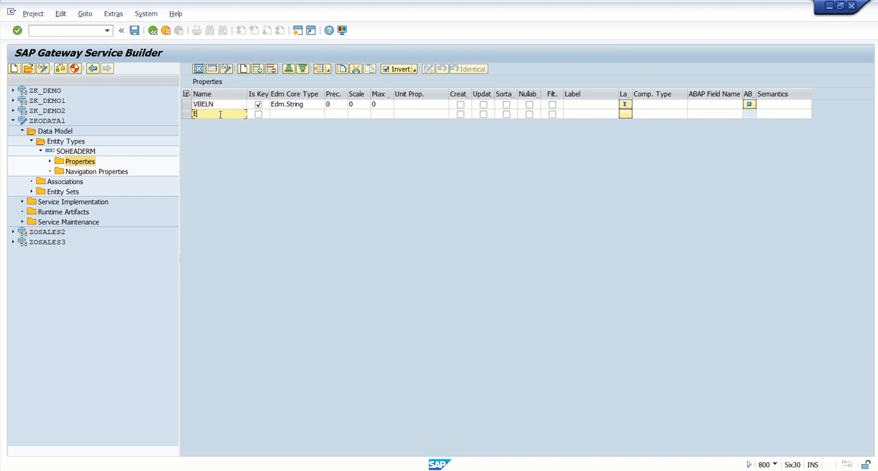
{"action": "type", "text": "RDAT"}
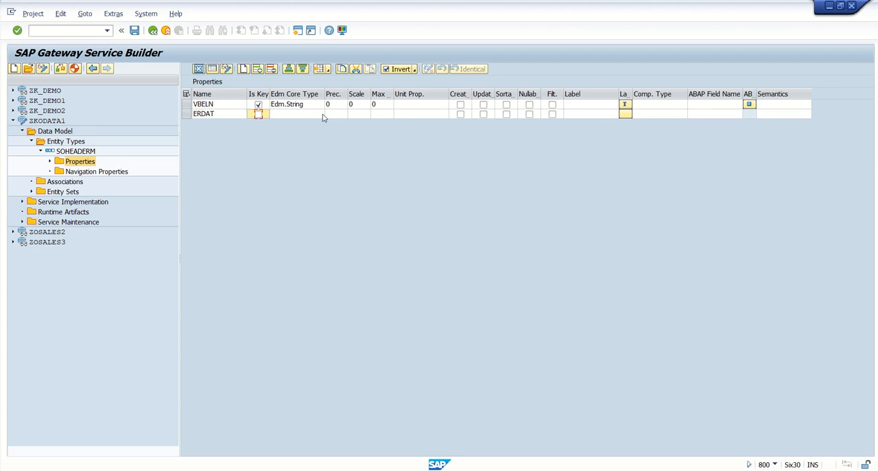
{"action": "left_click", "coordinate": [295, 112]}
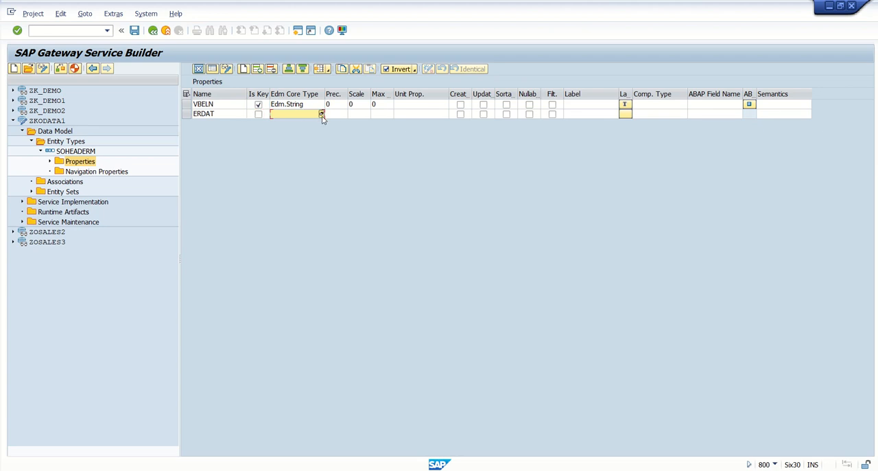
{"action": "left_click", "coordinate": [321, 113]}
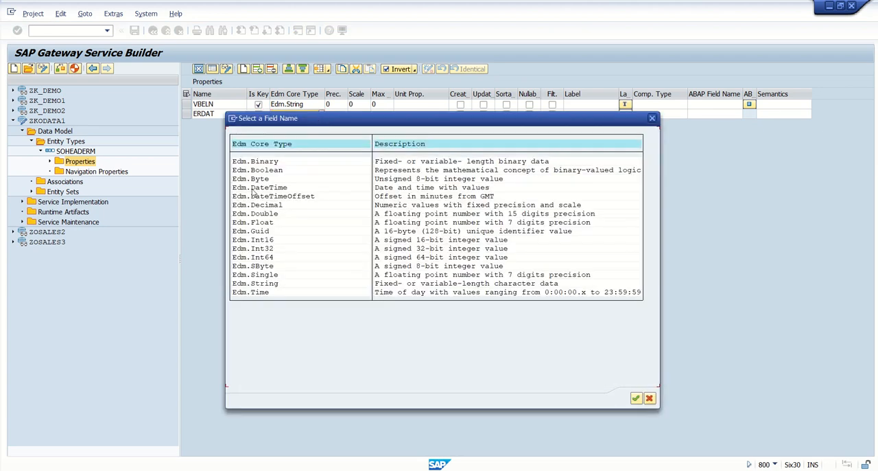
{"action": "double_click", "coordinate": [260, 187]}
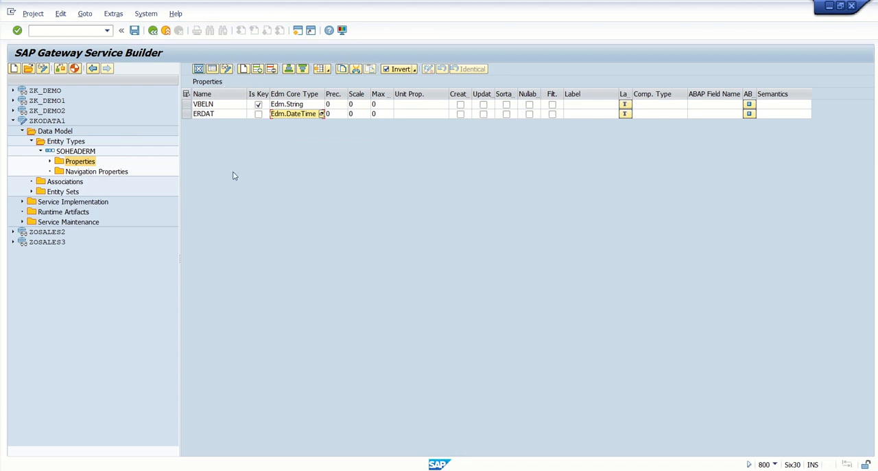
{"action": "mouse_move", "coordinate": [261, 84]}
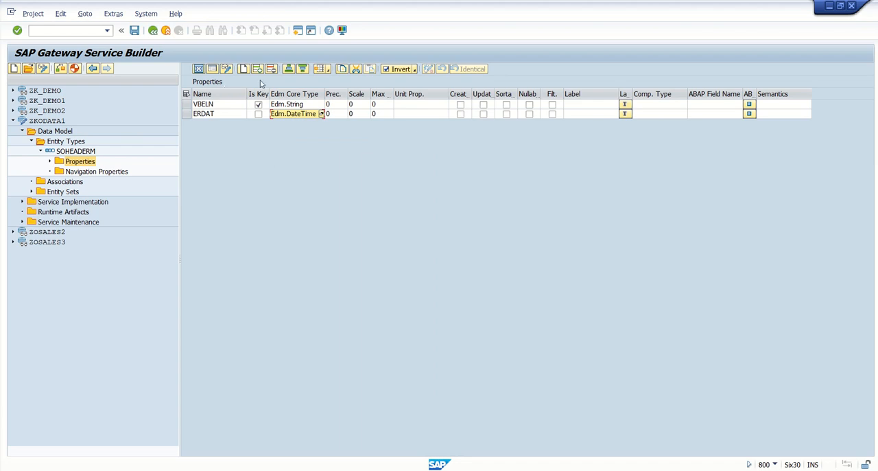
{"action": "mouse_move", "coordinate": [260, 162]}
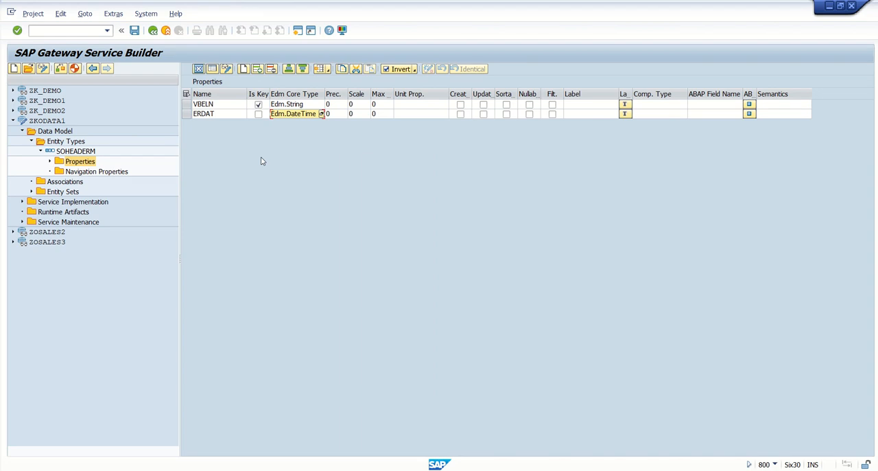
{"action": "mouse_move", "coordinate": [135, 31]}
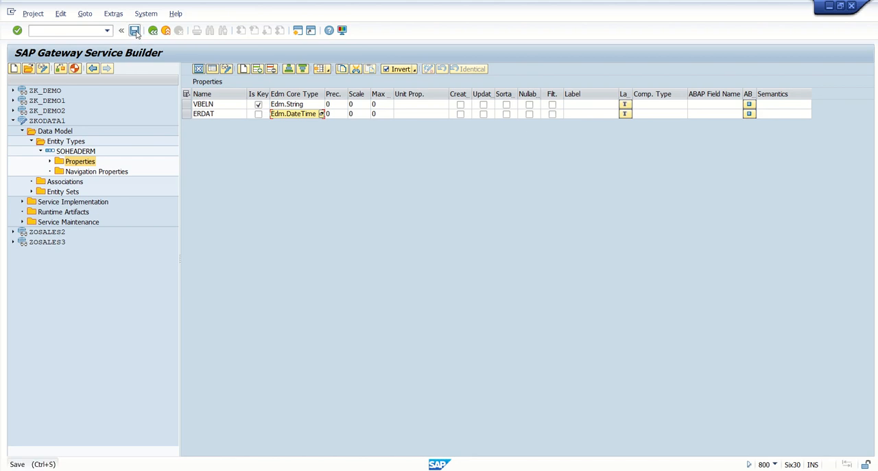
{"action": "left_click", "coordinate": [134, 30]}
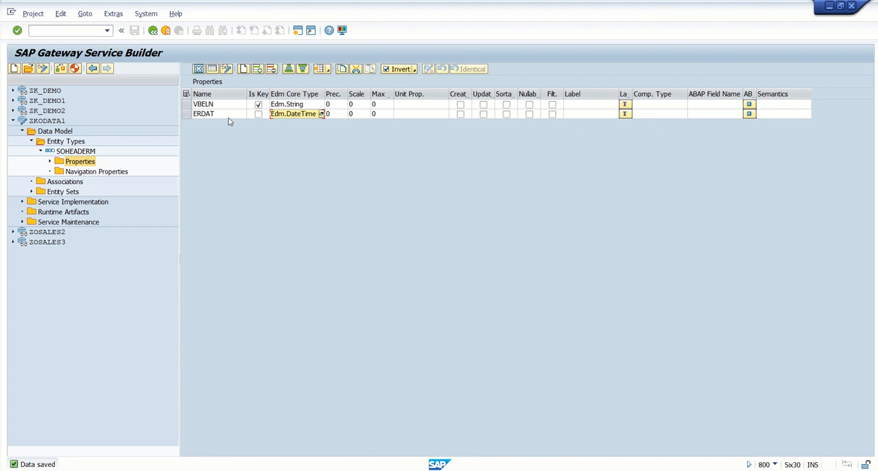
{"action": "mouse_move", "coordinate": [217, 115]}
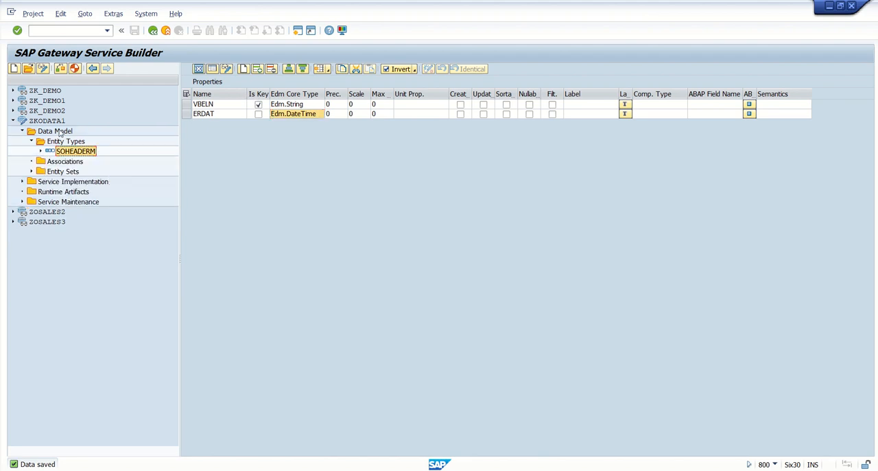
Start a DDIC structure import of entity type SOHEADER from ABAP structure ZOVBAK and continue to field selection
{"action": "right_click", "coordinate": [55, 132]}
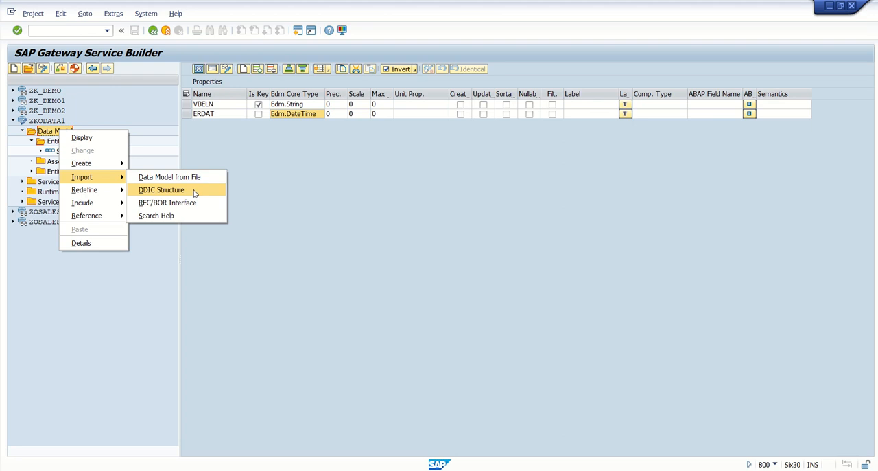
{"action": "left_click", "coordinate": [162, 189]}
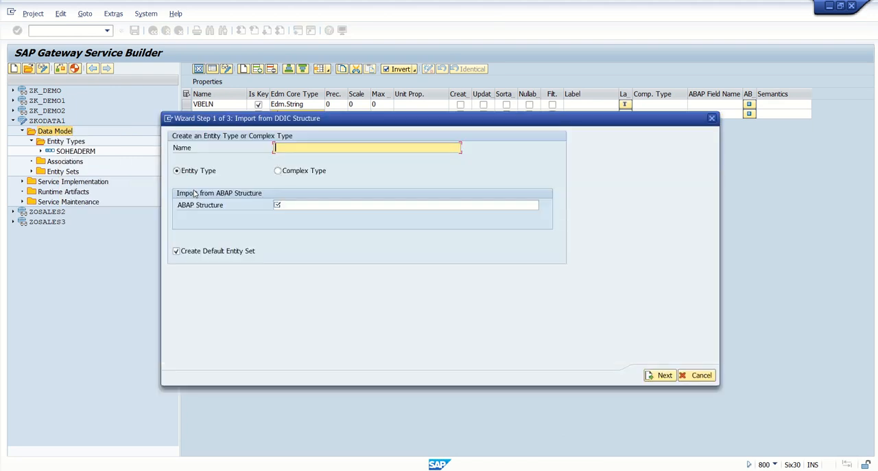
{"action": "type", "text": "SOHEADER"}
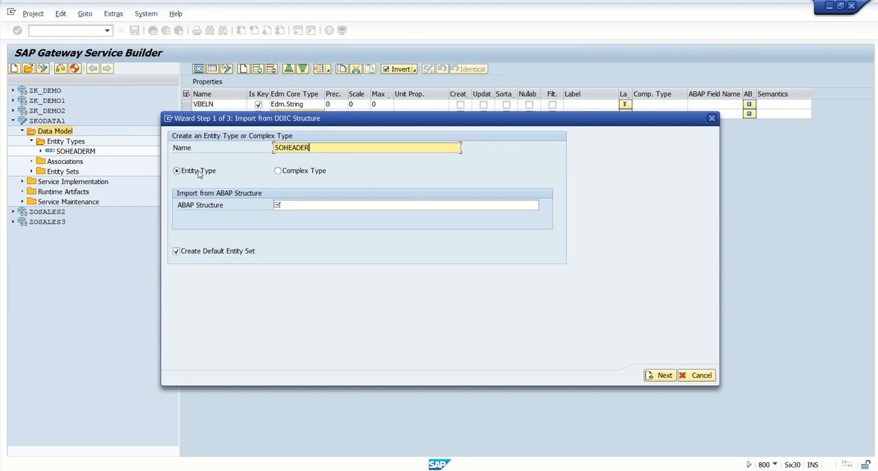
{"action": "mouse_move", "coordinate": [190, 180]}
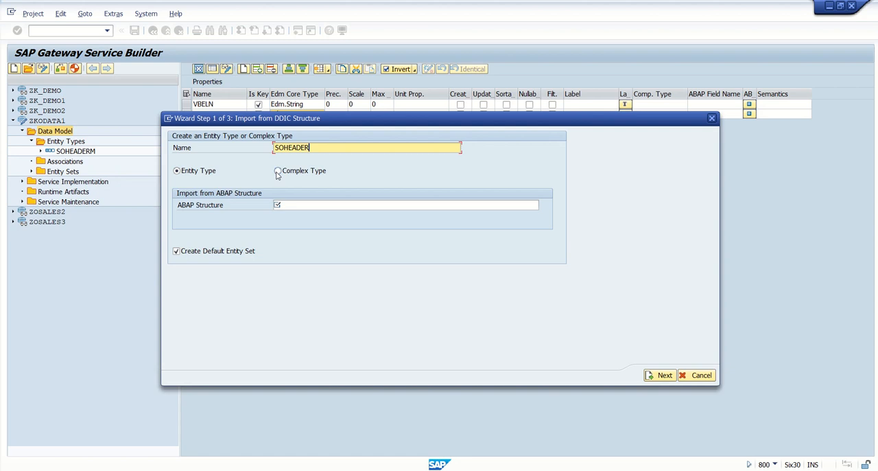
{"action": "mouse_move", "coordinate": [287, 177]}
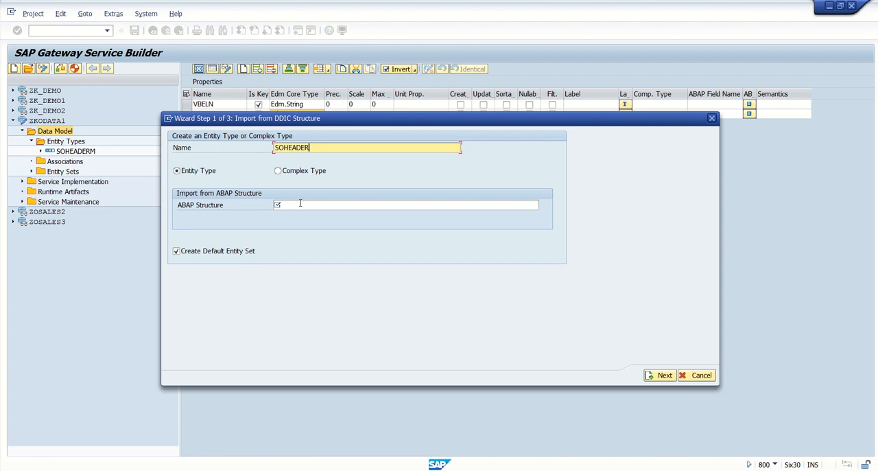
{"action": "type", "text": "z"}
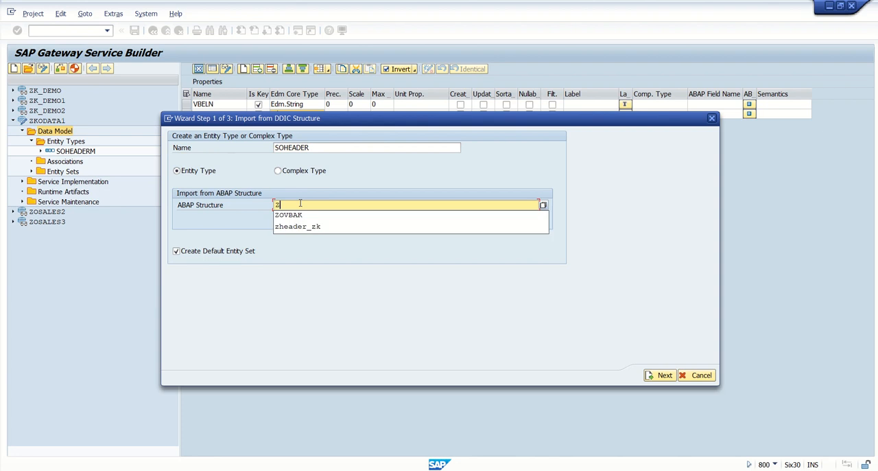
{"action": "left_click", "coordinate": [288, 214]}
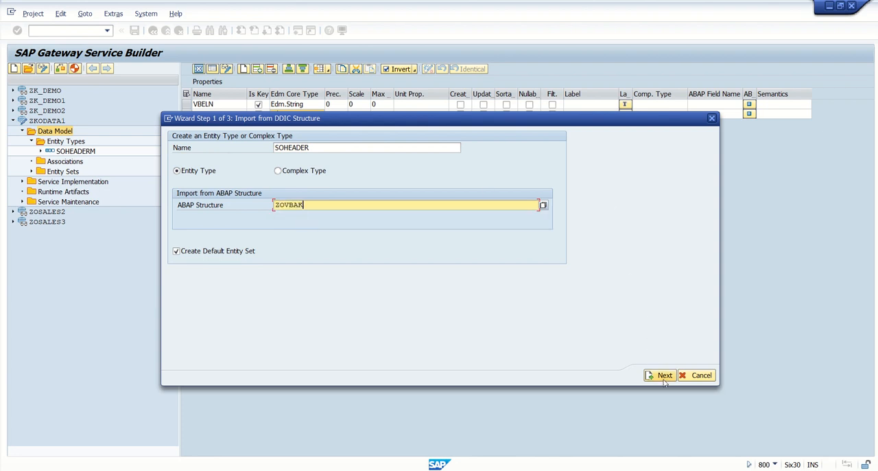
{"action": "left_click", "coordinate": [658, 375]}
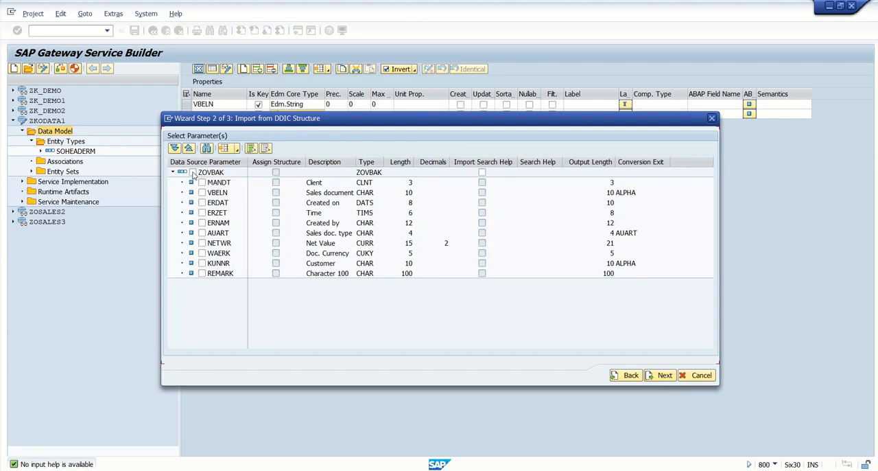
Select all ZOVBAK fields except MANDT as SOHEADER properties and continue to the review step
{"action": "left_click", "coordinate": [203, 192]}
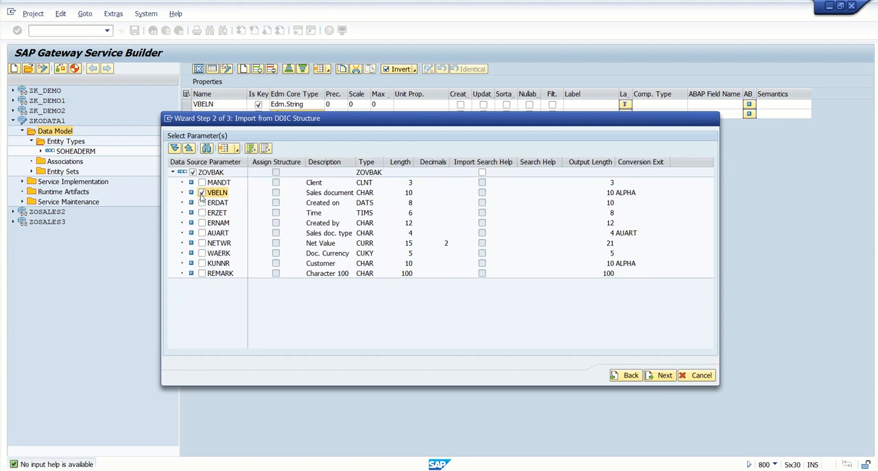
{"action": "left_click", "coordinate": [202, 202]}
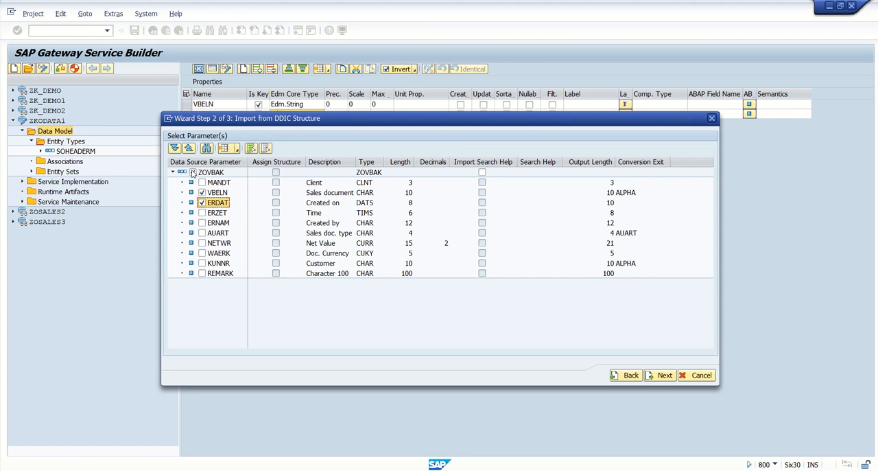
{"action": "left_click", "coordinate": [201, 172]}
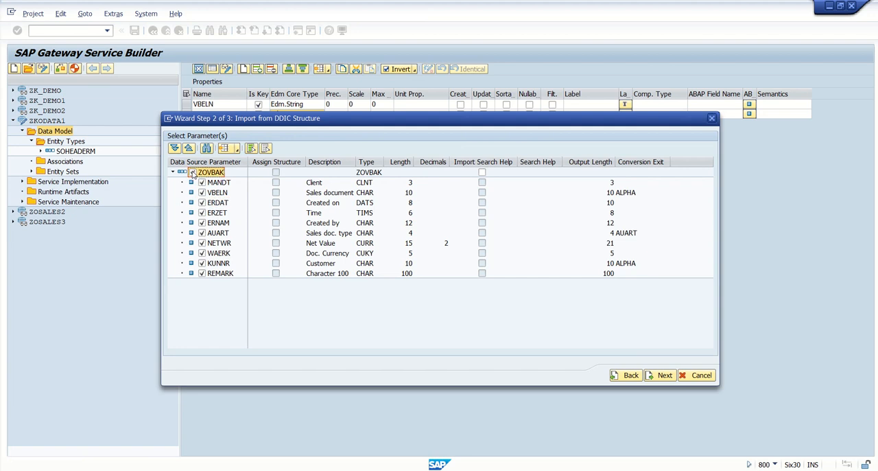
{"action": "left_click", "coordinate": [218, 181]}
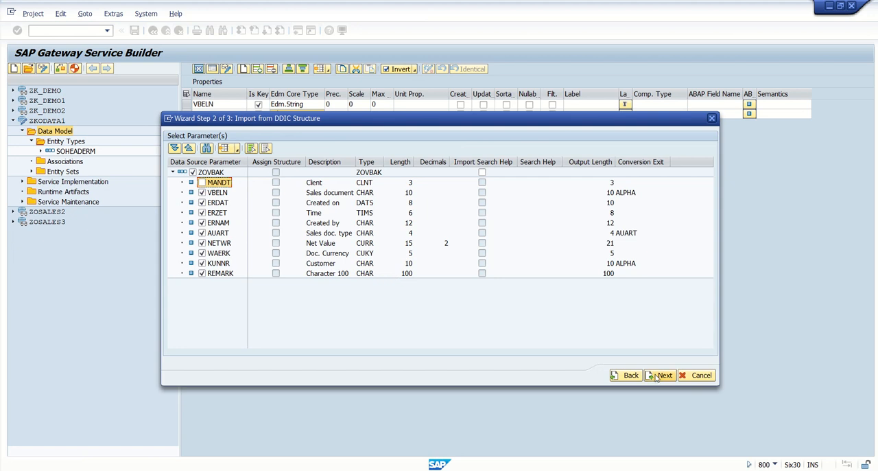
{"action": "left_click", "coordinate": [662, 375]}
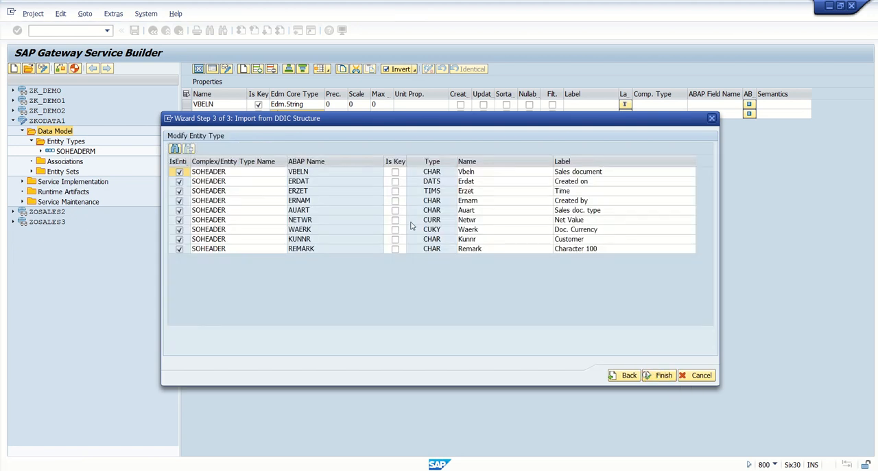
Mark VBELN as the key field of the imported SOHEADER entity
{"action": "left_click", "coordinate": [307, 162]}
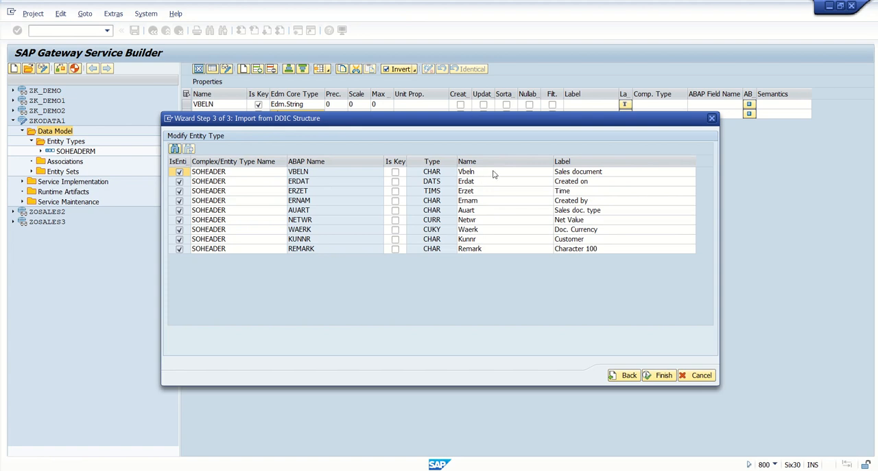
{"action": "mouse_move", "coordinate": [324, 162]}
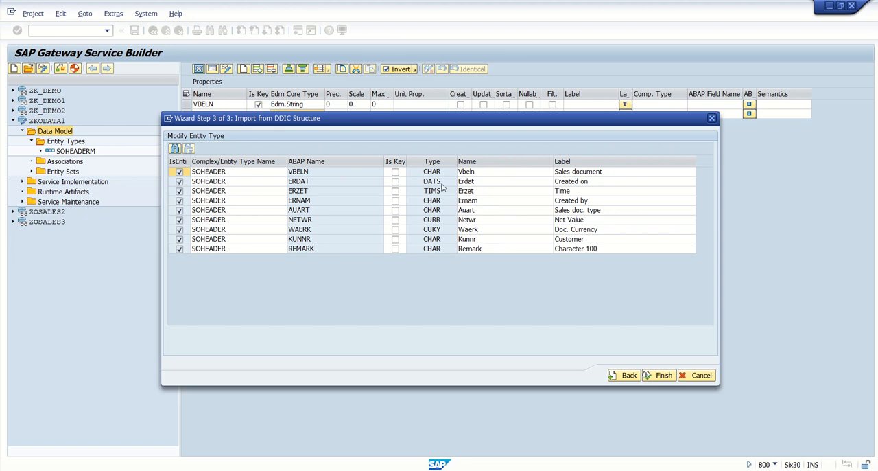
{"action": "mouse_move", "coordinate": [474, 181]}
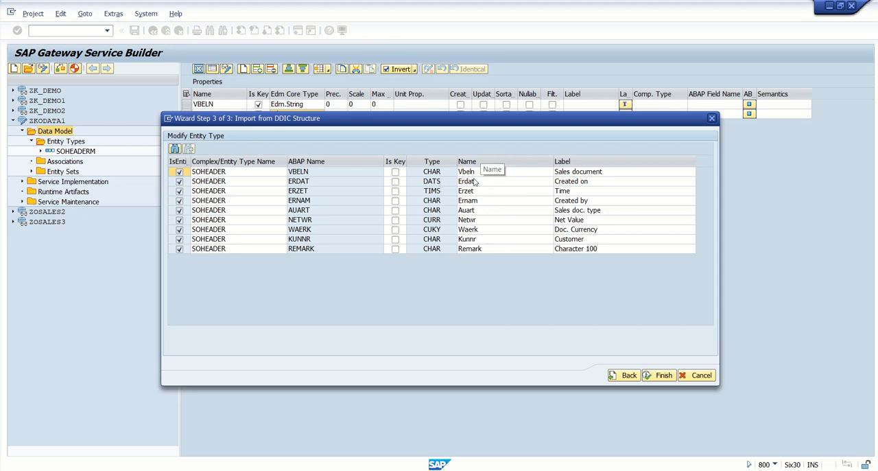
{"action": "mouse_move", "coordinate": [528, 179]}
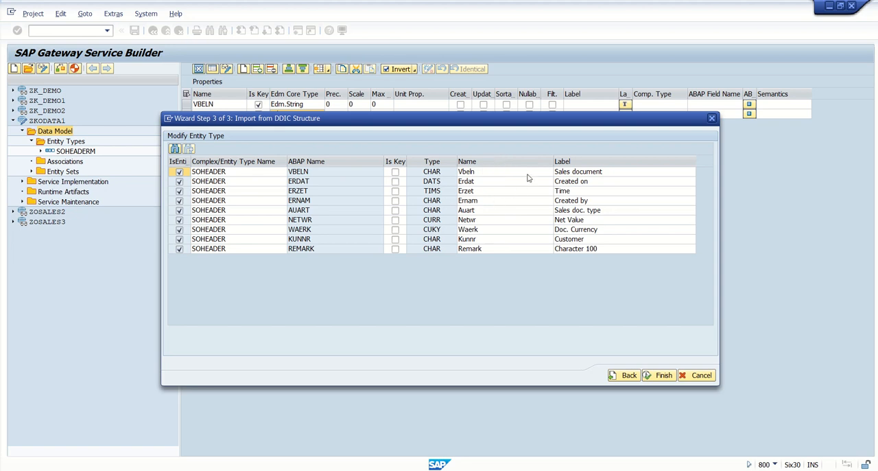
{"action": "mouse_move", "coordinate": [519, 197]}
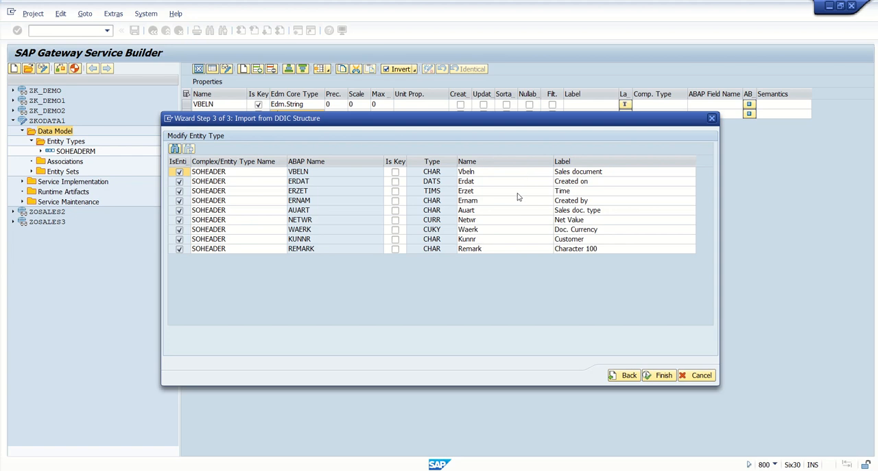
{"action": "mouse_move", "coordinate": [349, 137]}
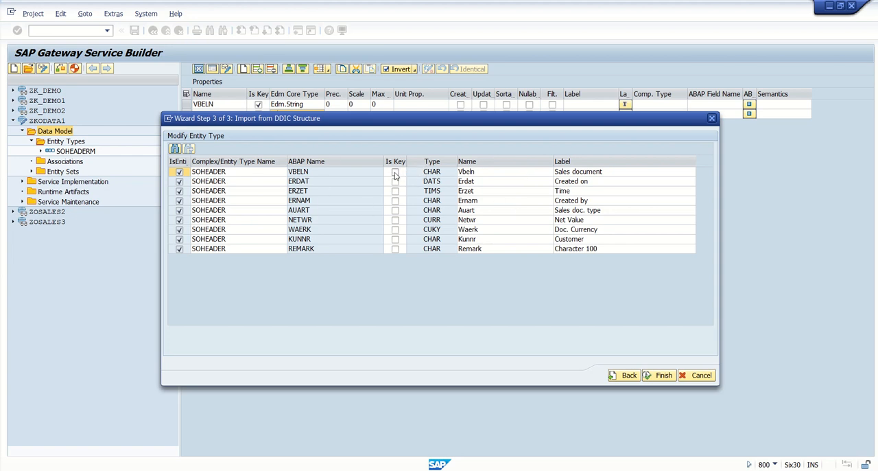
{"action": "left_click", "coordinate": [395, 172]}
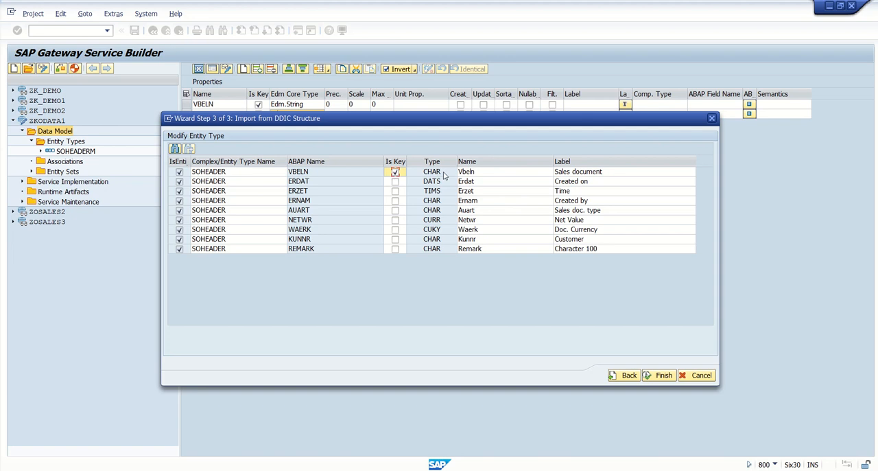
{"action": "mouse_move", "coordinate": [459, 176]}
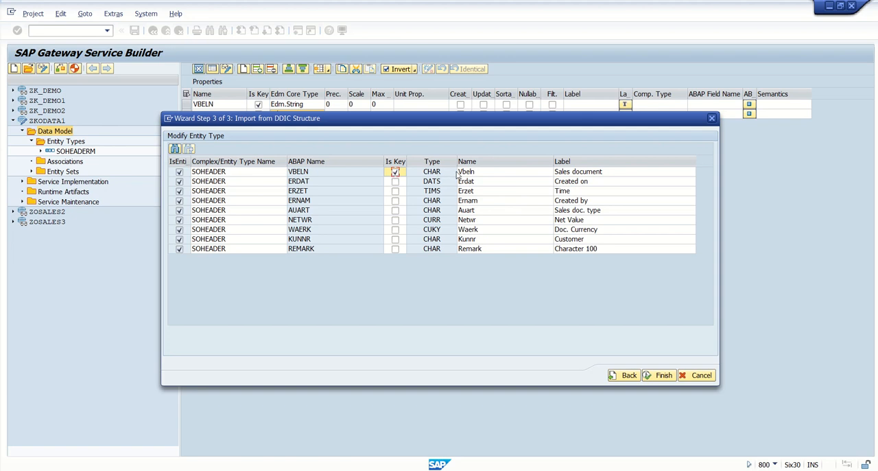
{"action": "mouse_move", "coordinate": [466, 177]}
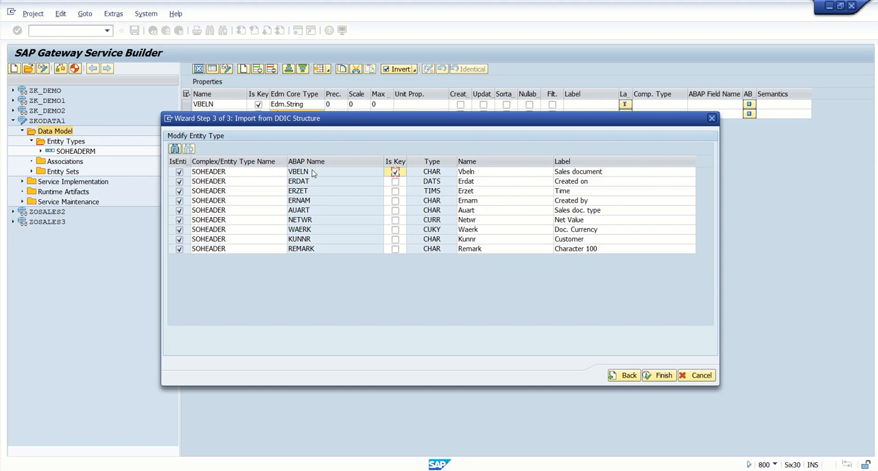
{"action": "mouse_move", "coordinate": [659, 371]}
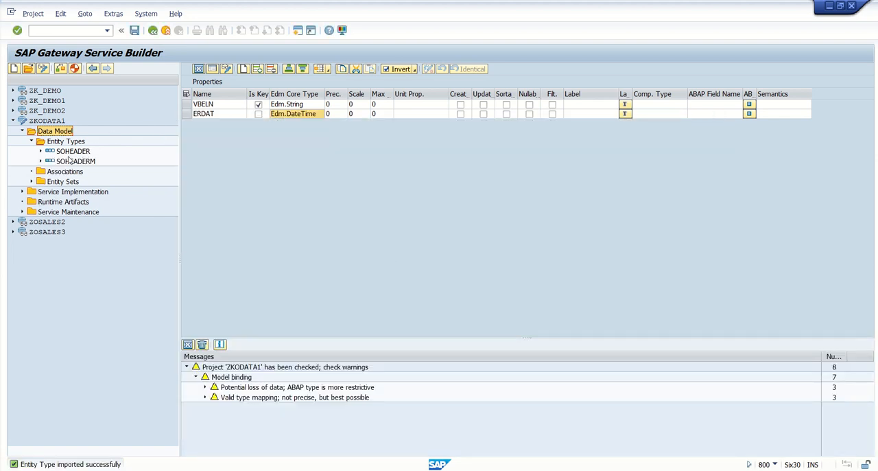
Review SOHEADER's imported properties, save the project and start generating runtime artifacts
{"action": "left_click", "coordinate": [74, 151]}
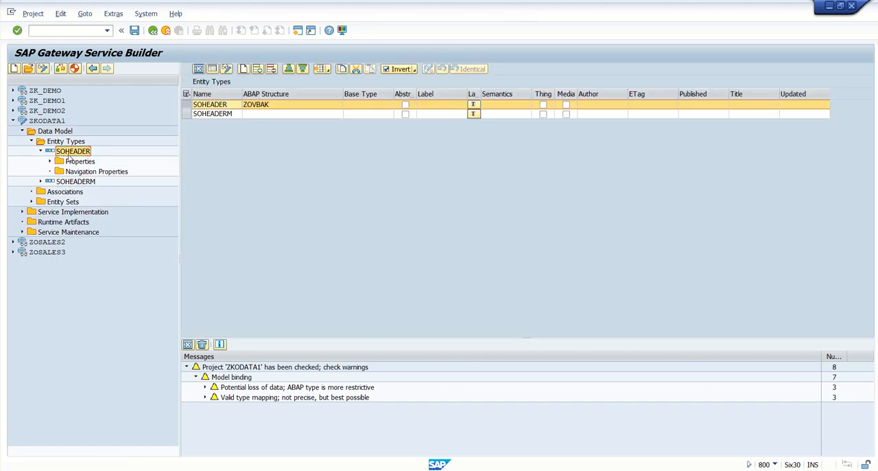
{"action": "left_click", "coordinate": [81, 161]}
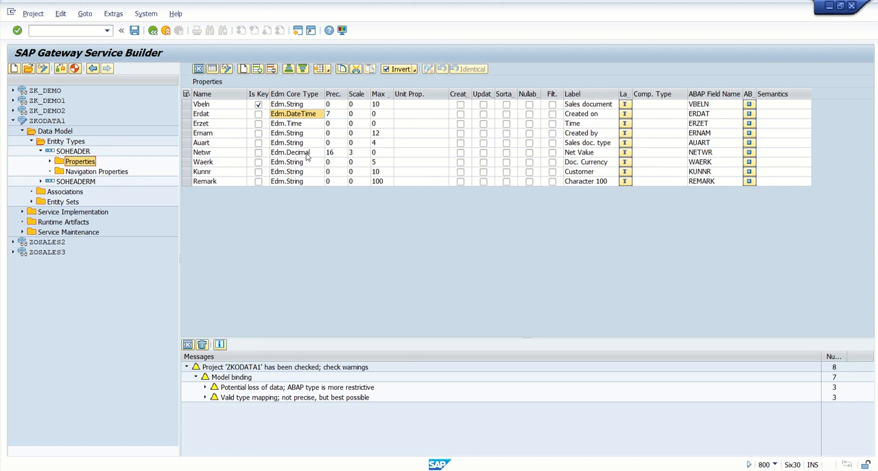
{"action": "mouse_move", "coordinate": [530, 118]}
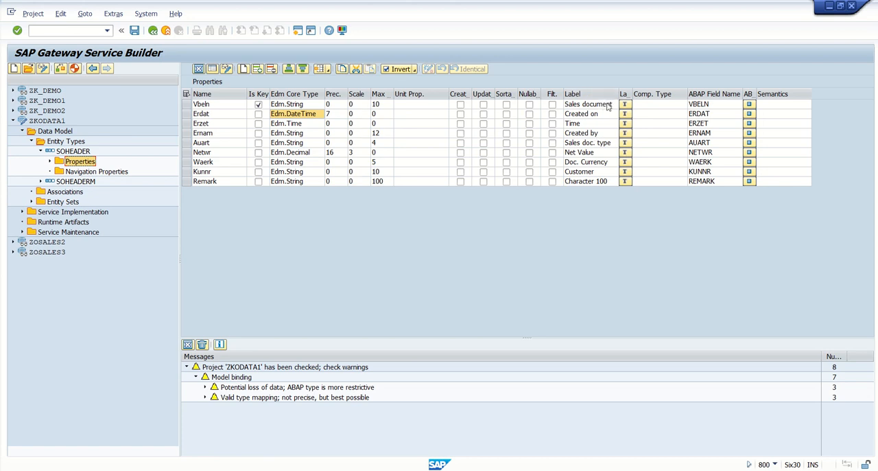
{"action": "mouse_move", "coordinate": [708, 126]}
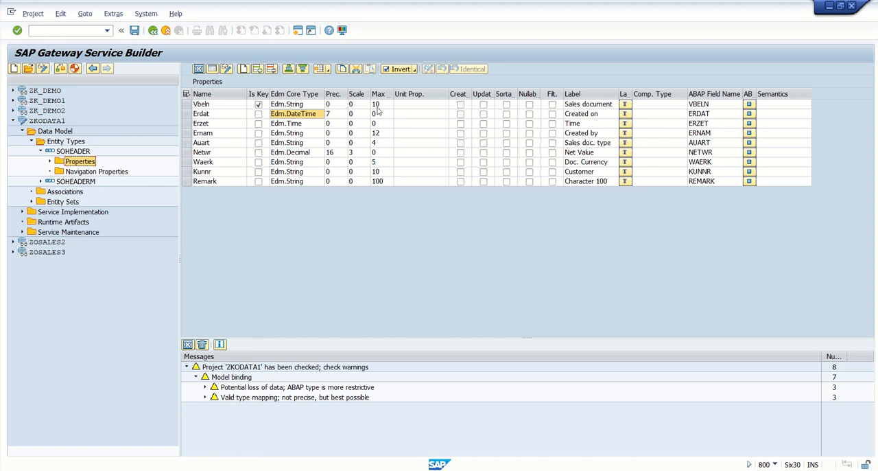
{"action": "mouse_move", "coordinate": [98, 140]}
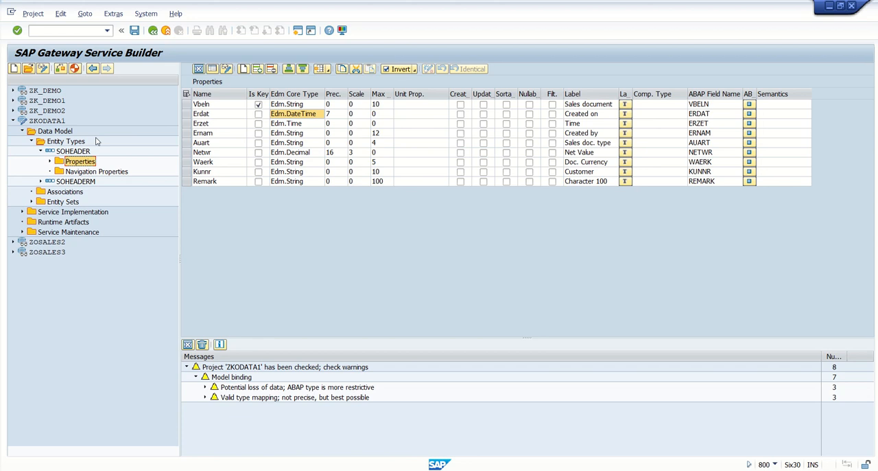
{"action": "mouse_move", "coordinate": [74, 189]}
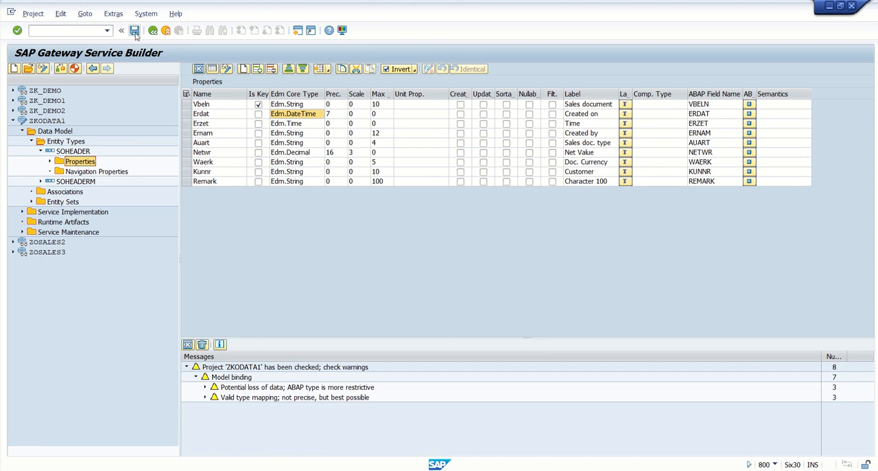
{"action": "left_click", "coordinate": [135, 30]}
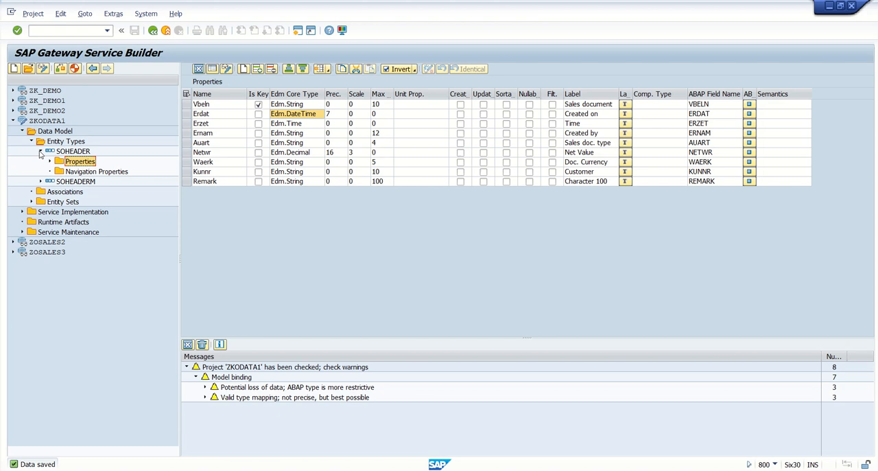
{"action": "left_click", "coordinate": [41, 151]}
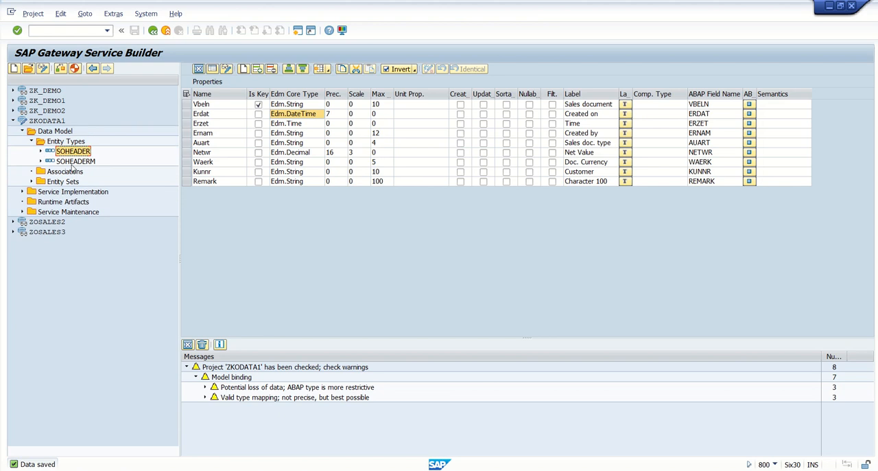
{"action": "mouse_move", "coordinate": [191, 63]}
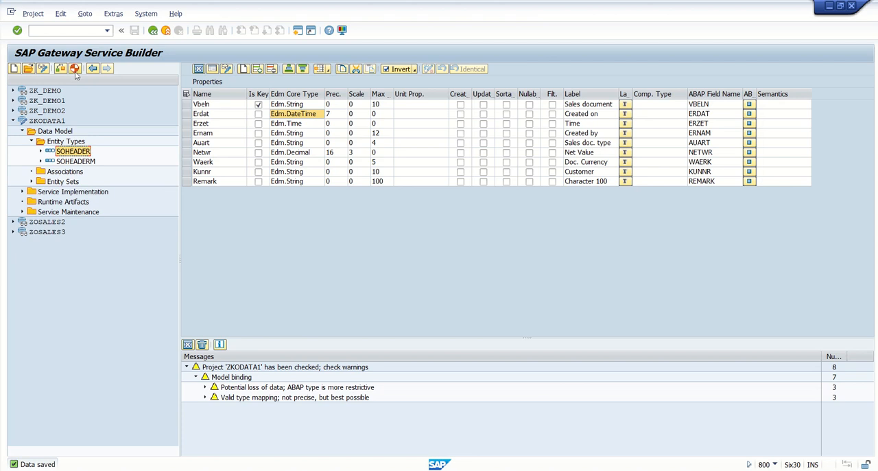
{"action": "mouse_move", "coordinate": [74, 68]}
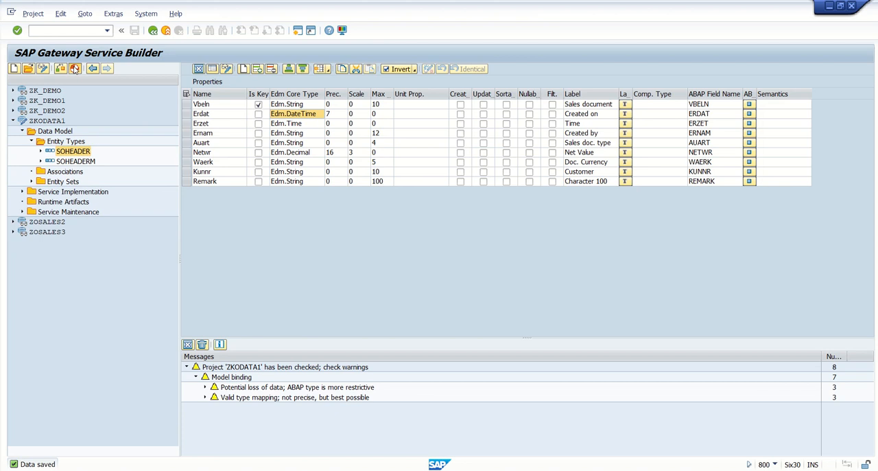
{"action": "left_click", "coordinate": [75, 68]}
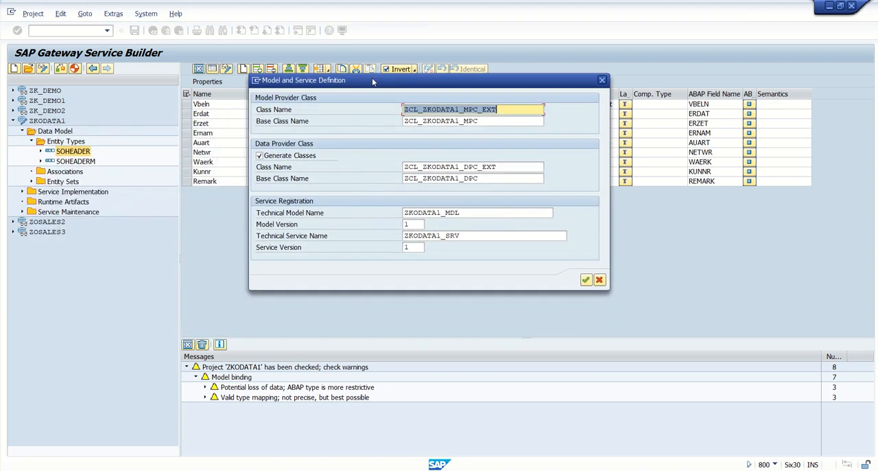
{"action": "mouse_move", "coordinate": [309, 118]}
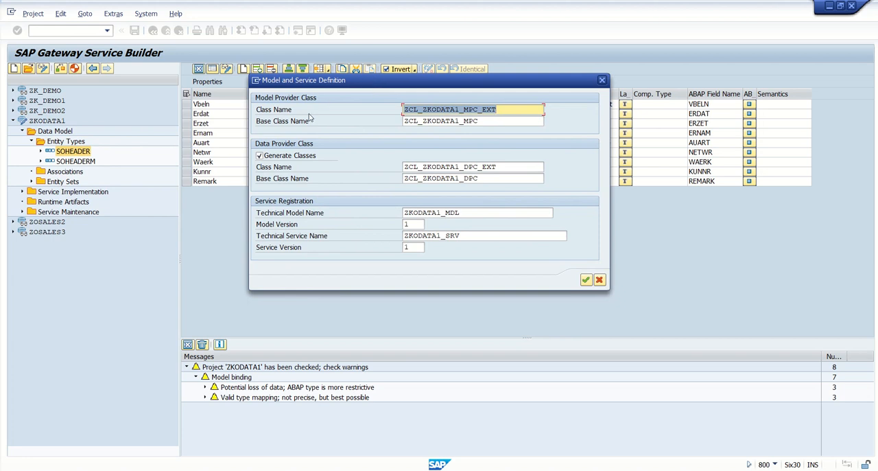
{"action": "mouse_move", "coordinate": [299, 154]}
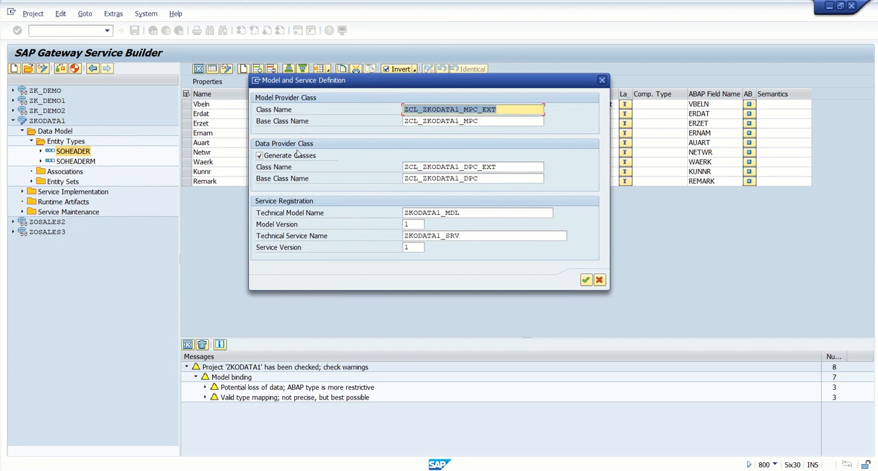
{"action": "mouse_move", "coordinate": [304, 197]}
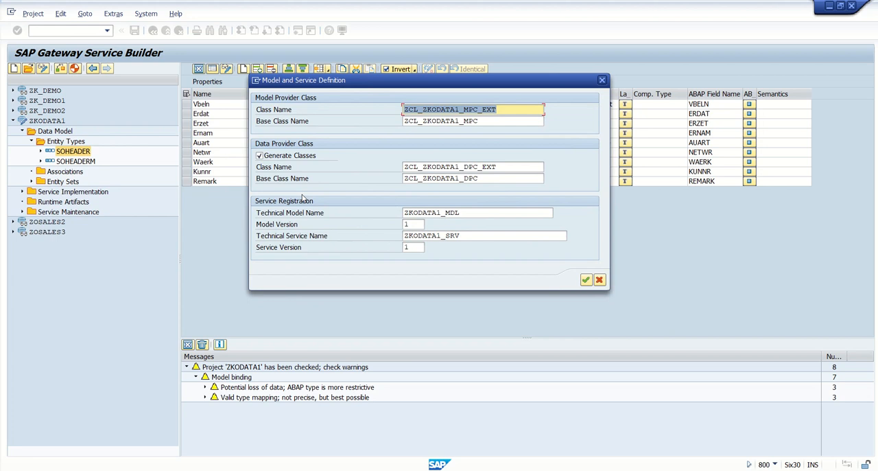
{"action": "mouse_move", "coordinate": [296, 125]}
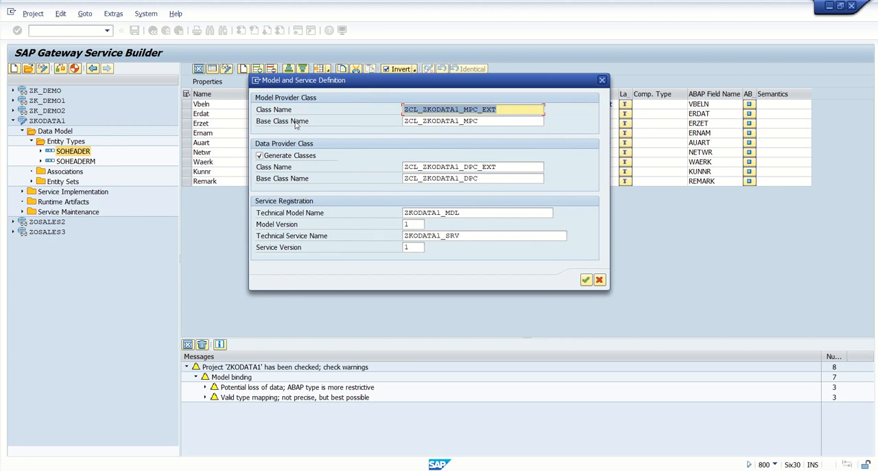
Review the proposed MPC/DPC class names and technical service name ZODATA1_SRV in the generation dialog
{"action": "left_click", "coordinate": [473, 121]}
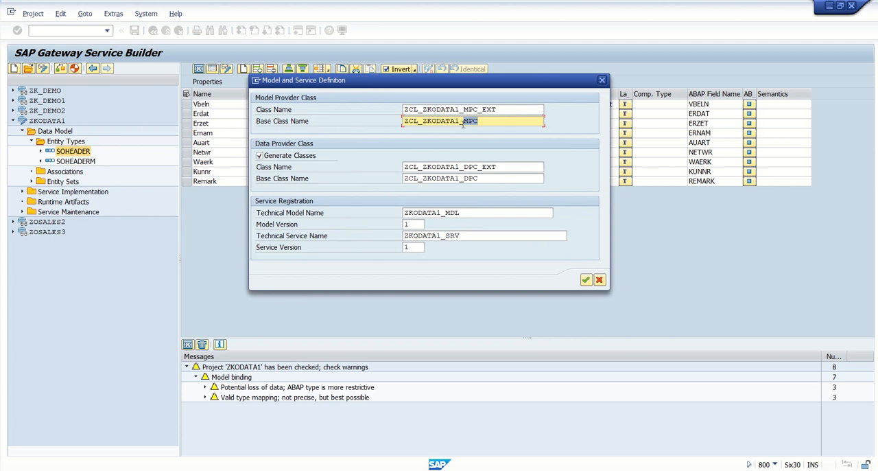
{"action": "left_click", "coordinate": [472, 110]}
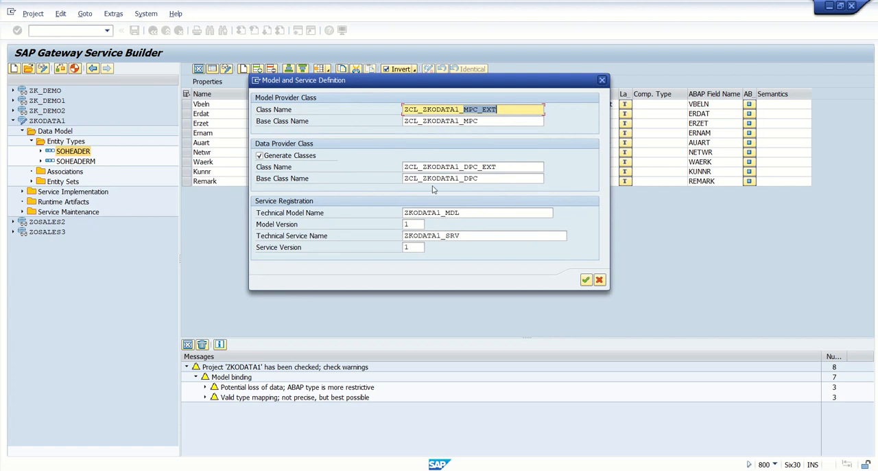
{"action": "left_click", "coordinate": [474, 178]}
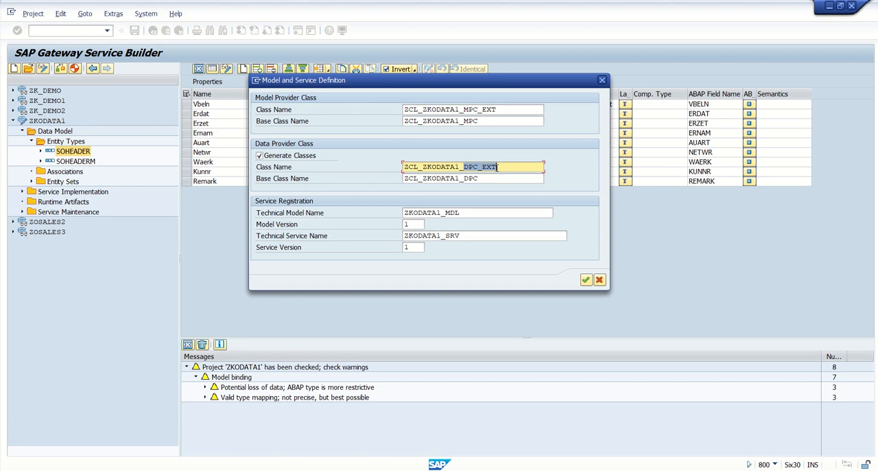
{"action": "left_click", "coordinate": [483, 236]}
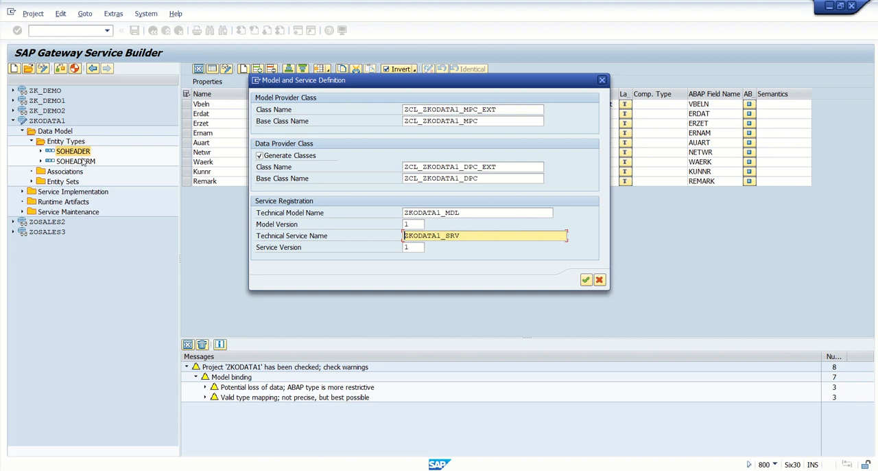
{"action": "mouse_move", "coordinate": [78, 161]}
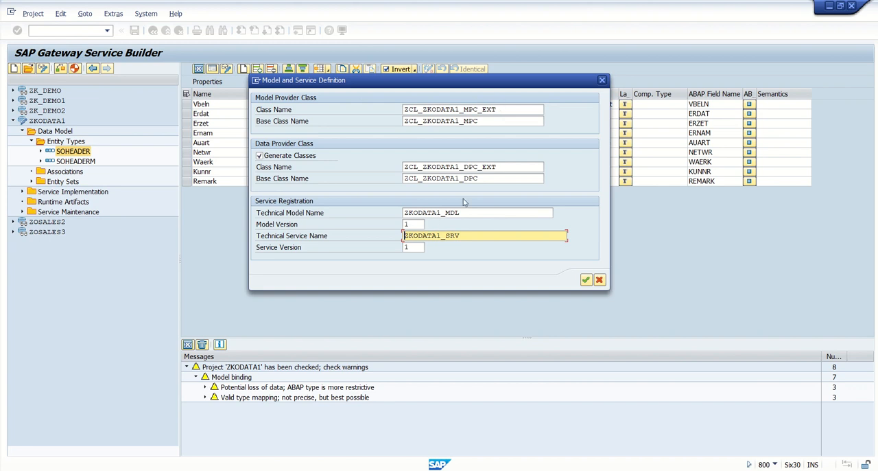
{"action": "mouse_move", "coordinate": [402, 160]}
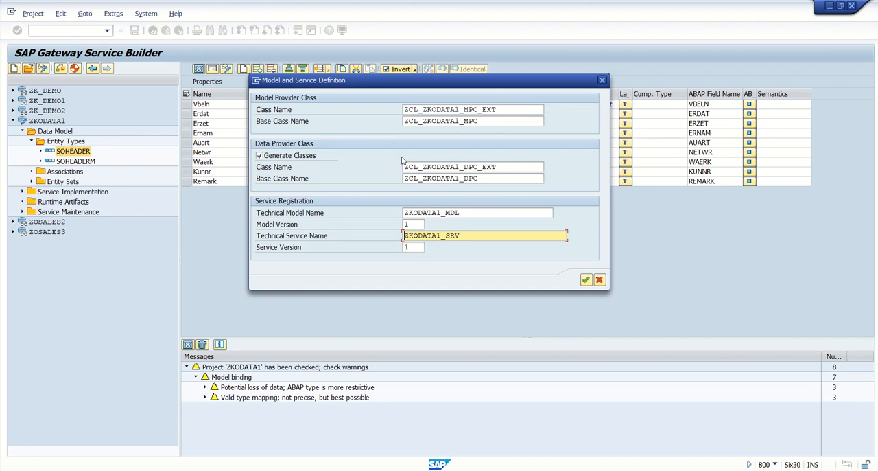
{"action": "mouse_move", "coordinate": [109, 145]}
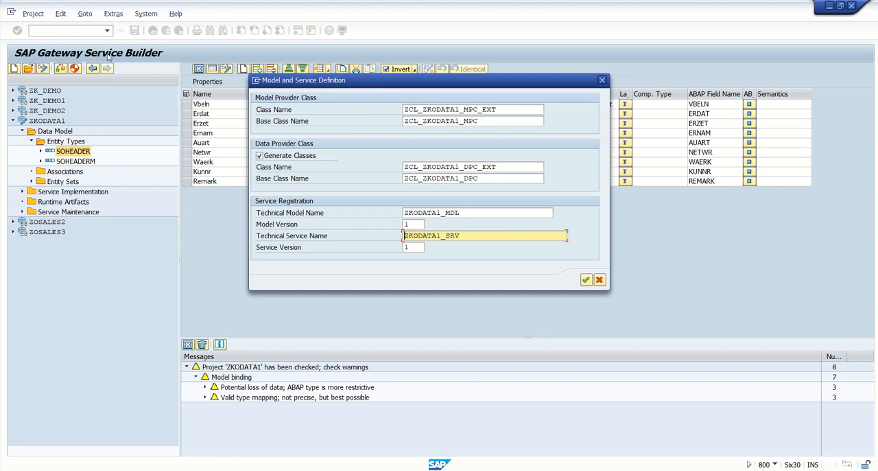
{"action": "mouse_move", "coordinate": [76, 77]}
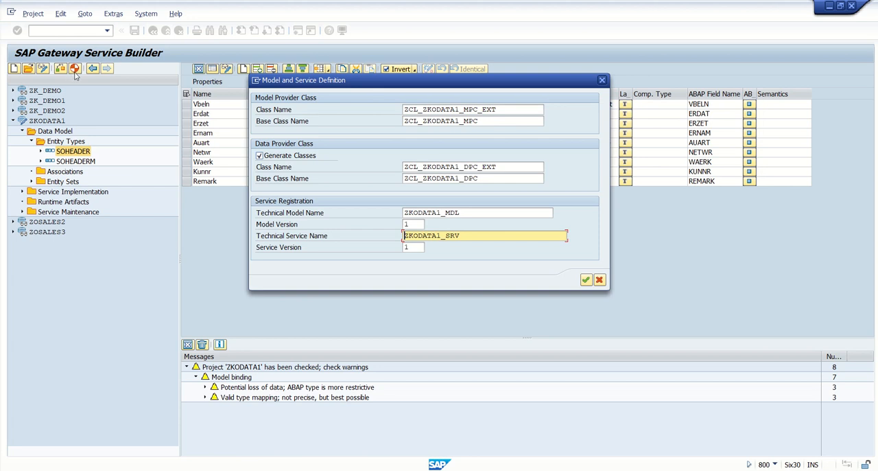
{"action": "mouse_move", "coordinate": [67, 124]}
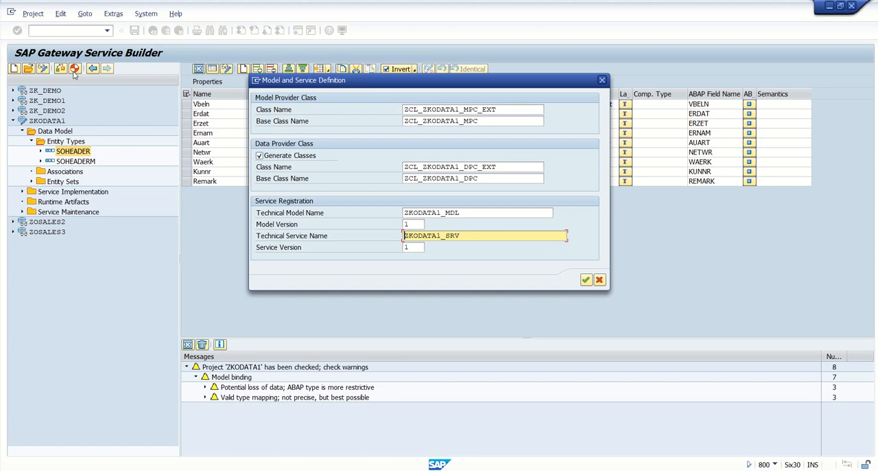
{"action": "mouse_move", "coordinate": [473, 159]}
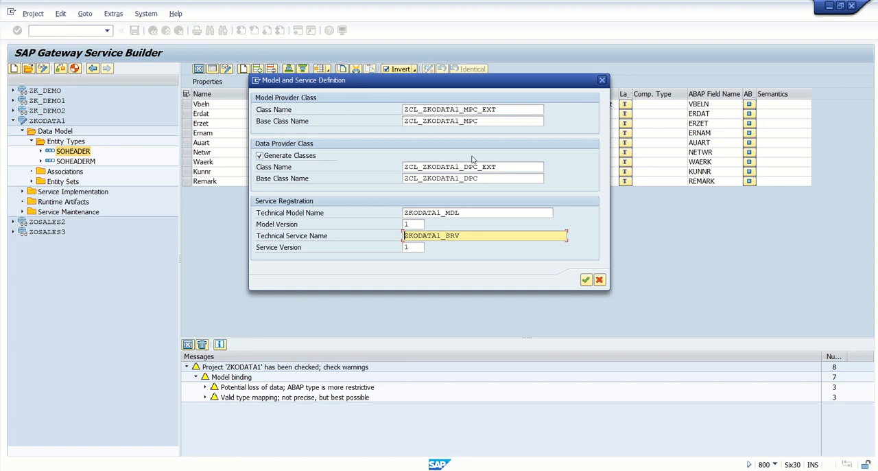
{"action": "mouse_move", "coordinate": [377, 209]}
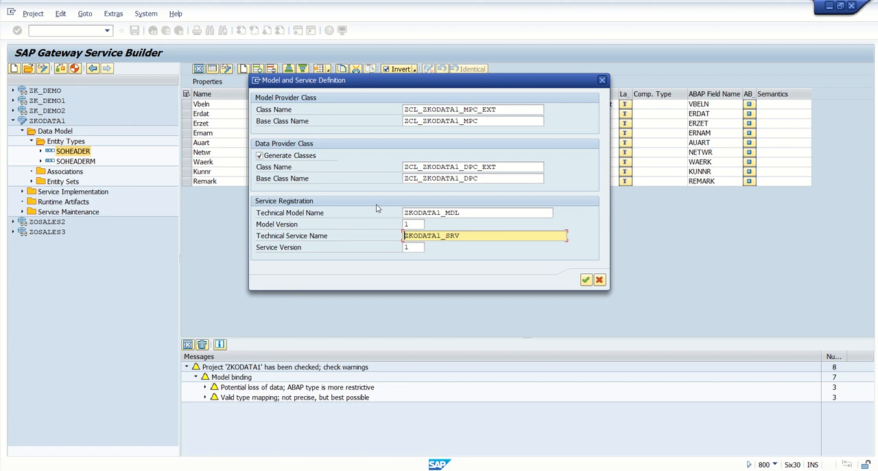
{"action": "mouse_move", "coordinate": [570, 274]}
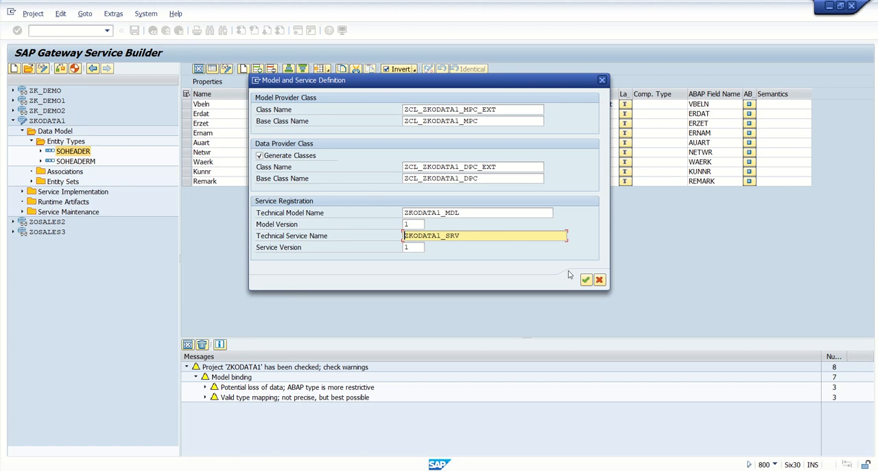
{"action": "mouse_move", "coordinate": [585, 279]}
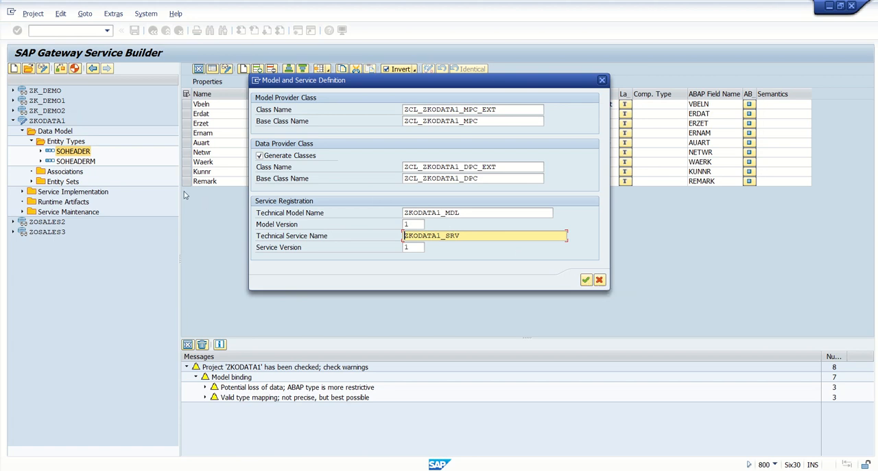
{"action": "mouse_move", "coordinate": [88, 157]}
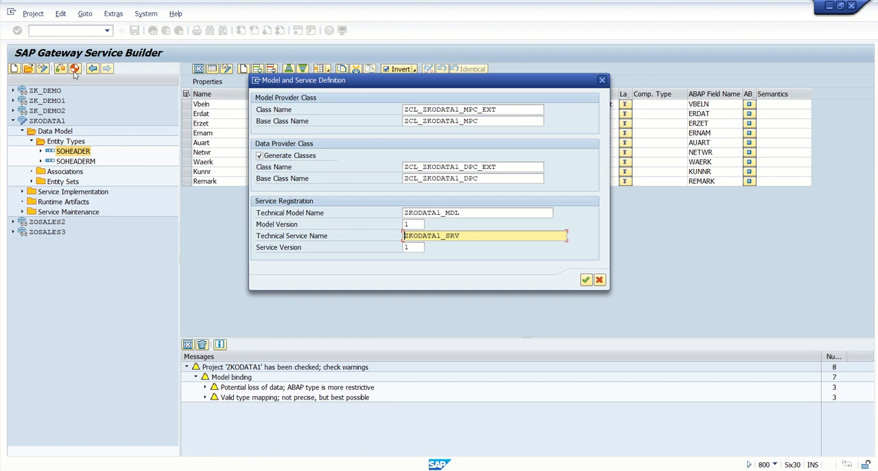
{"action": "mouse_move", "coordinate": [575, 286]}
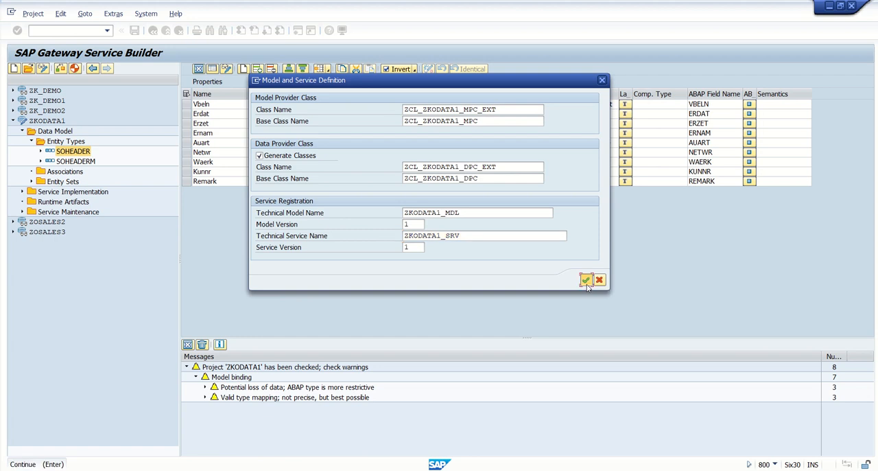
Accept the proposed ZCL_ZODATA1 classes and ZODATA1_SRV service and keep them as local objects
{"action": "left_click", "coordinate": [585, 280]}
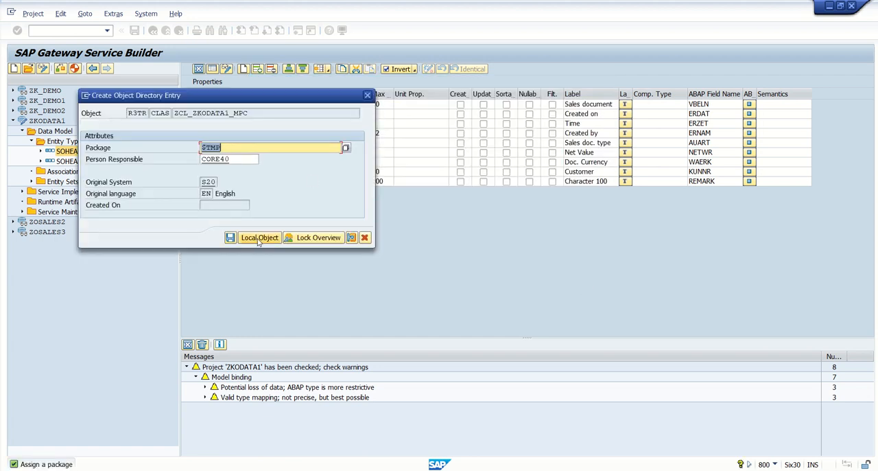
{"action": "left_click", "coordinate": [260, 236]}
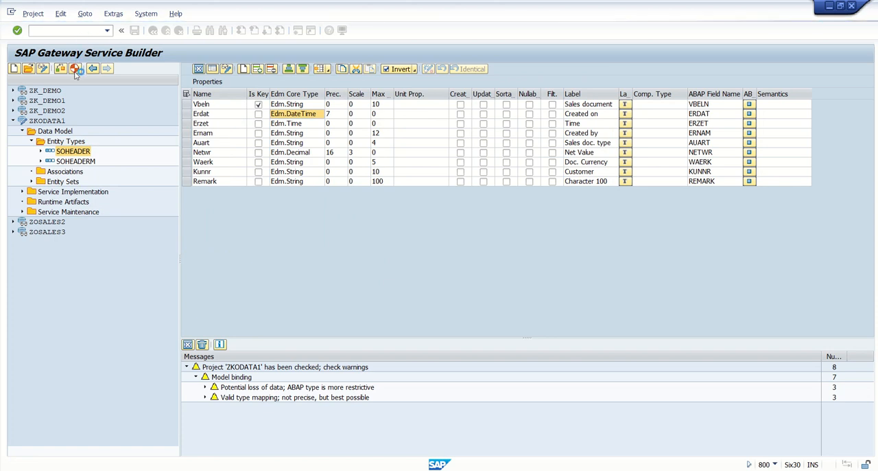
Complete generation and reveal the runtime artifacts, selecting the ZCL_ZODATA1_DPC_EXT class
{"action": "left_click", "coordinate": [75, 69]}
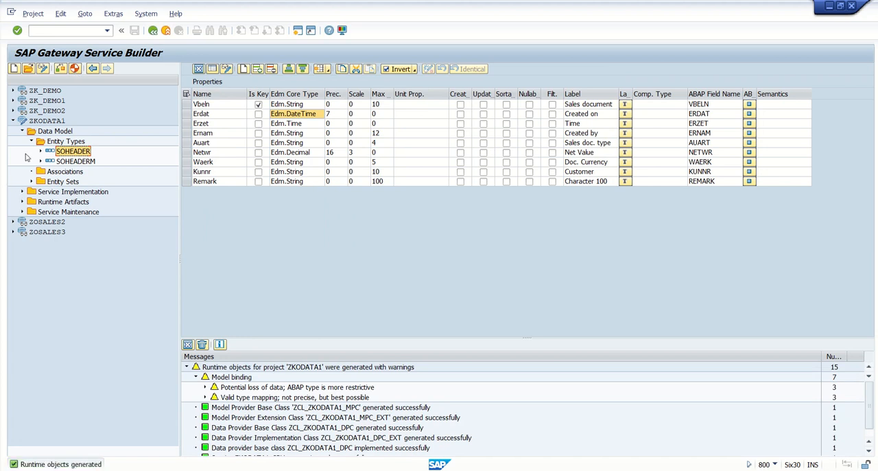
{"action": "left_click", "coordinate": [33, 140]}
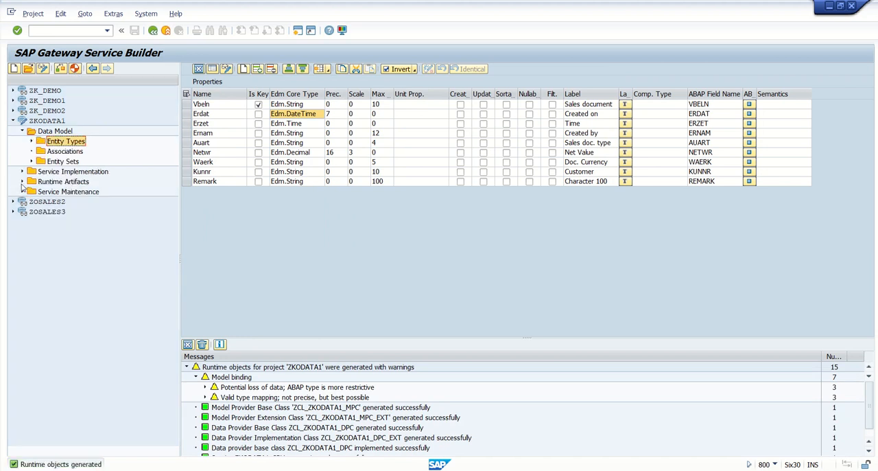
{"action": "left_click", "coordinate": [22, 181]}
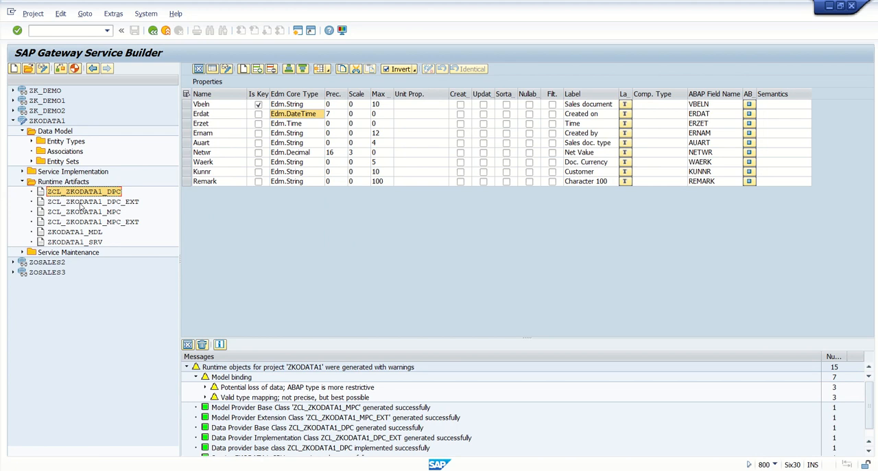
{"action": "left_click", "coordinate": [93, 200]}
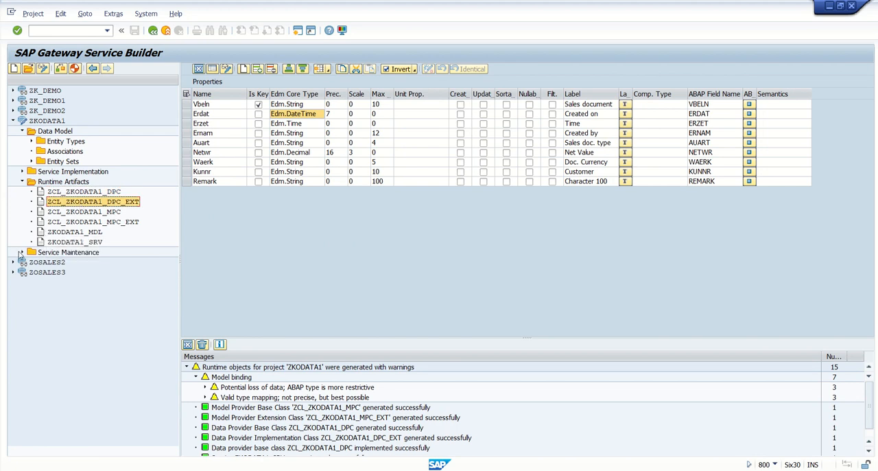
Expand Service Implementation's entity sets and the SOHEADER/SOHEADERM entity types
{"action": "left_click", "coordinate": [22, 253]}
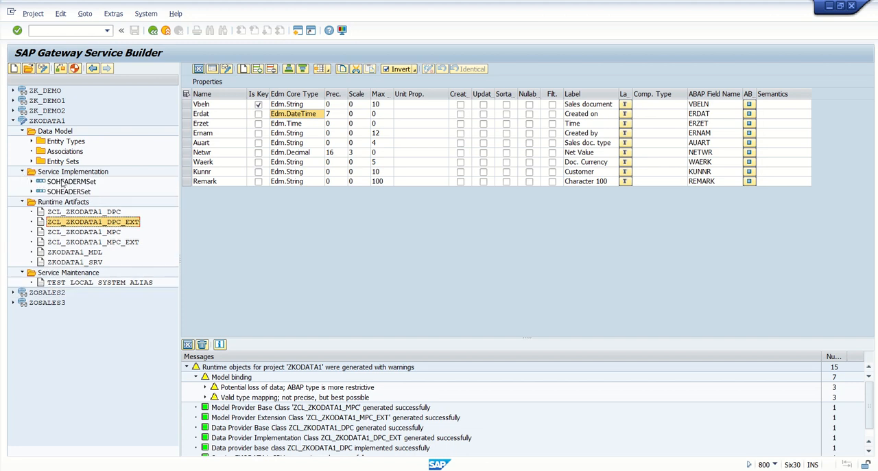
{"action": "left_click", "coordinate": [22, 140]}
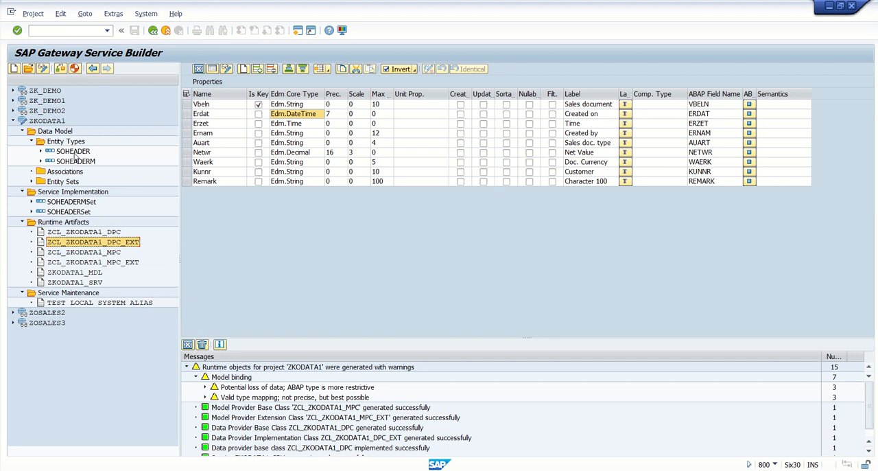
{"action": "mouse_move", "coordinate": [60, 200]}
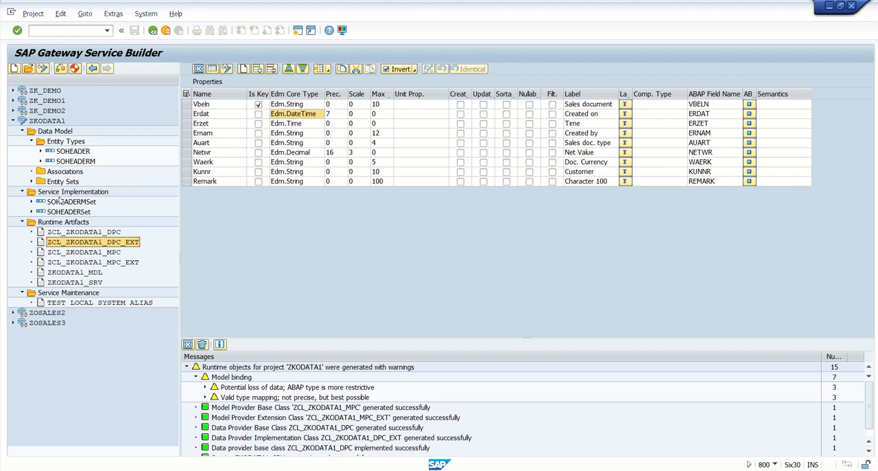
{"action": "left_click", "coordinate": [72, 192]}
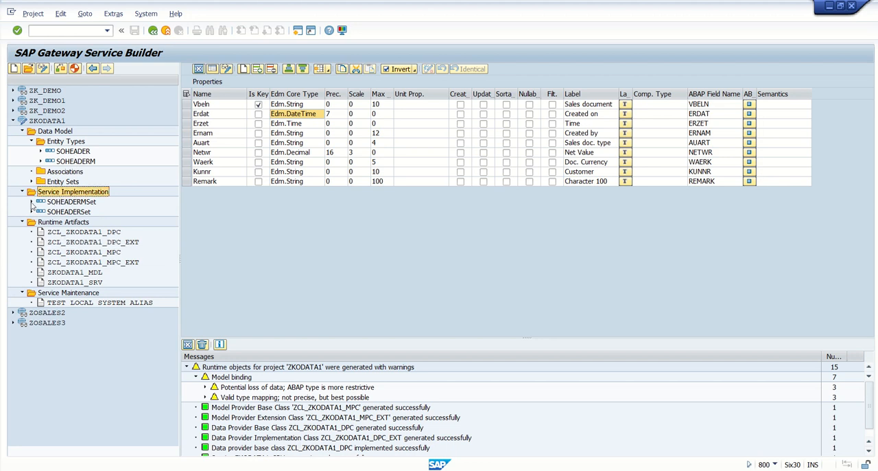
{"action": "left_click", "coordinate": [32, 201]}
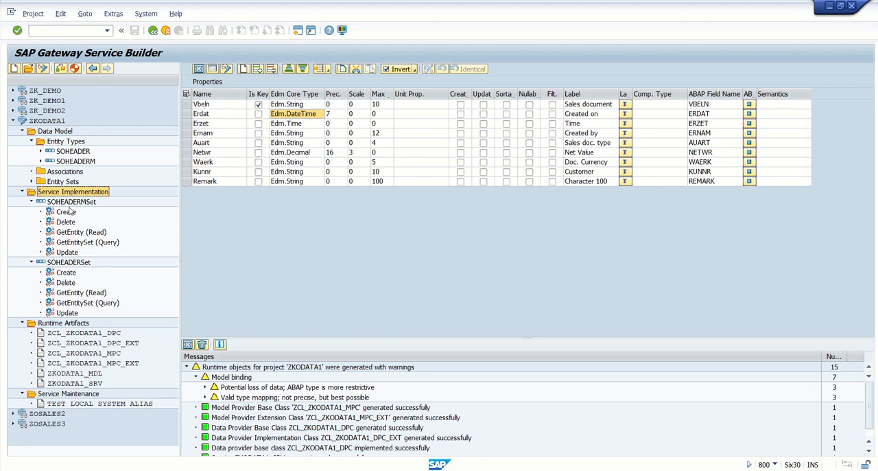
{"action": "left_click", "coordinate": [66, 211]}
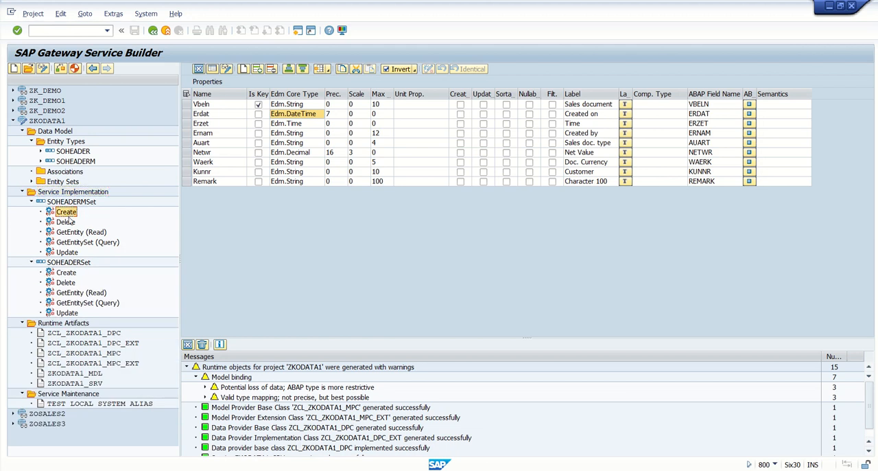
{"action": "left_click", "coordinate": [79, 230]}
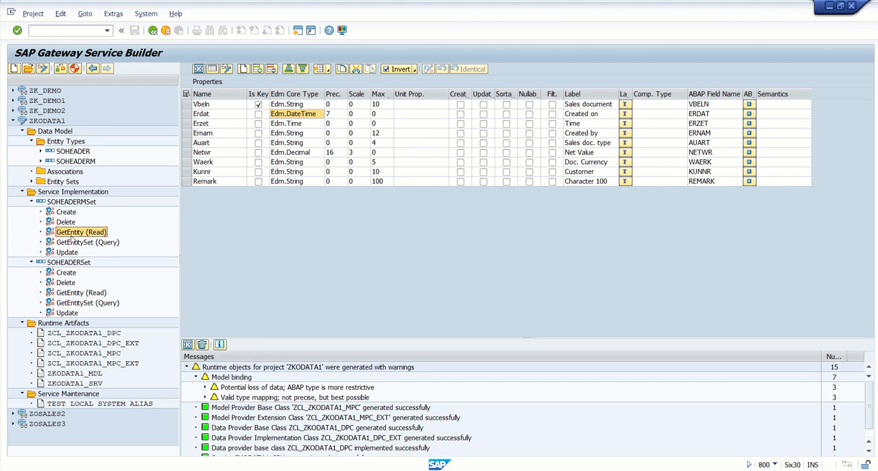
{"action": "left_click", "coordinate": [67, 252]}
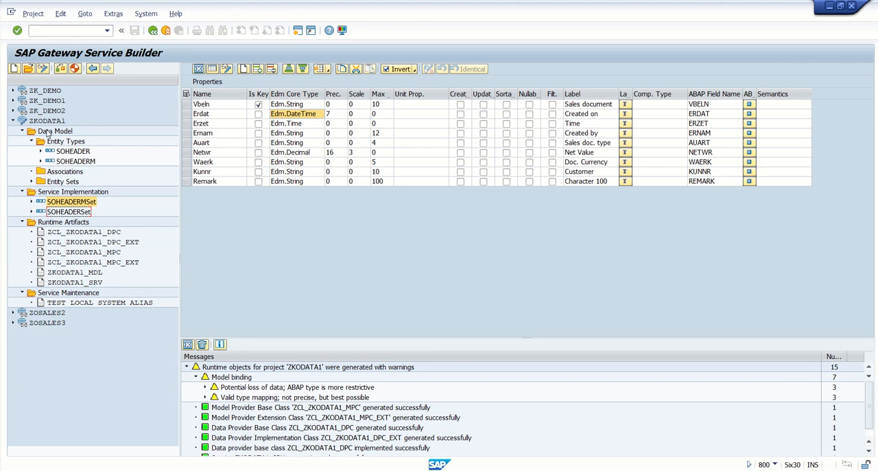
{"action": "left_click", "coordinate": [55, 130]}
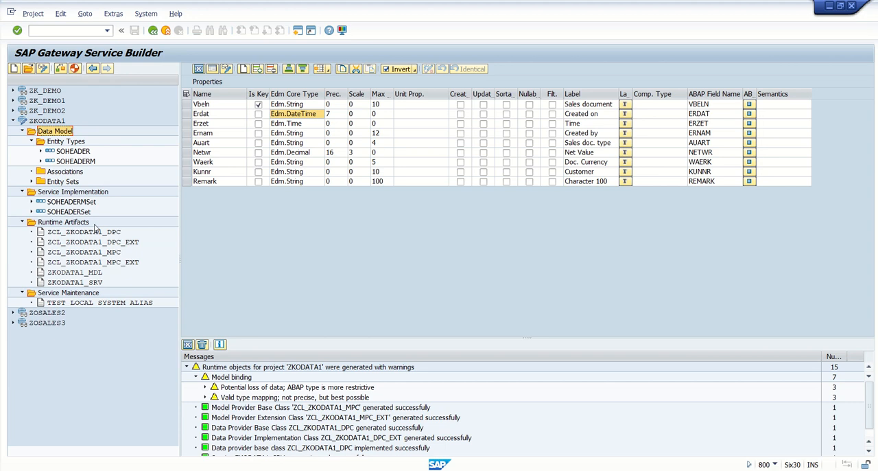
{"action": "mouse_move", "coordinate": [208, 271]}
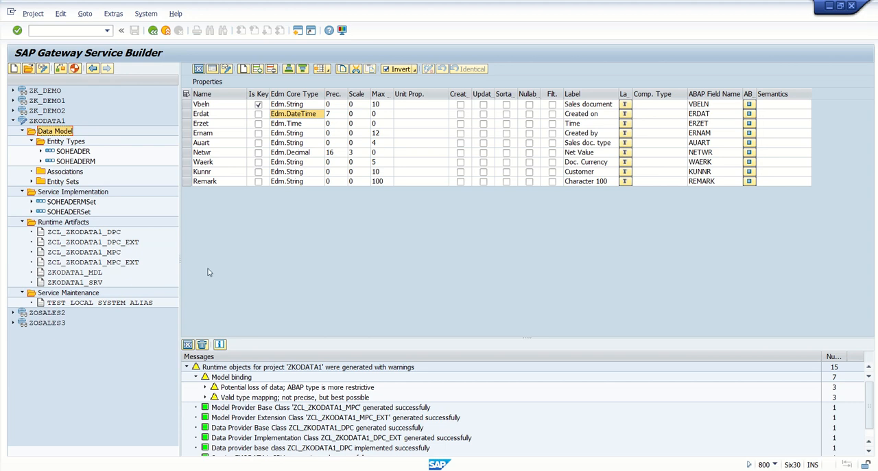